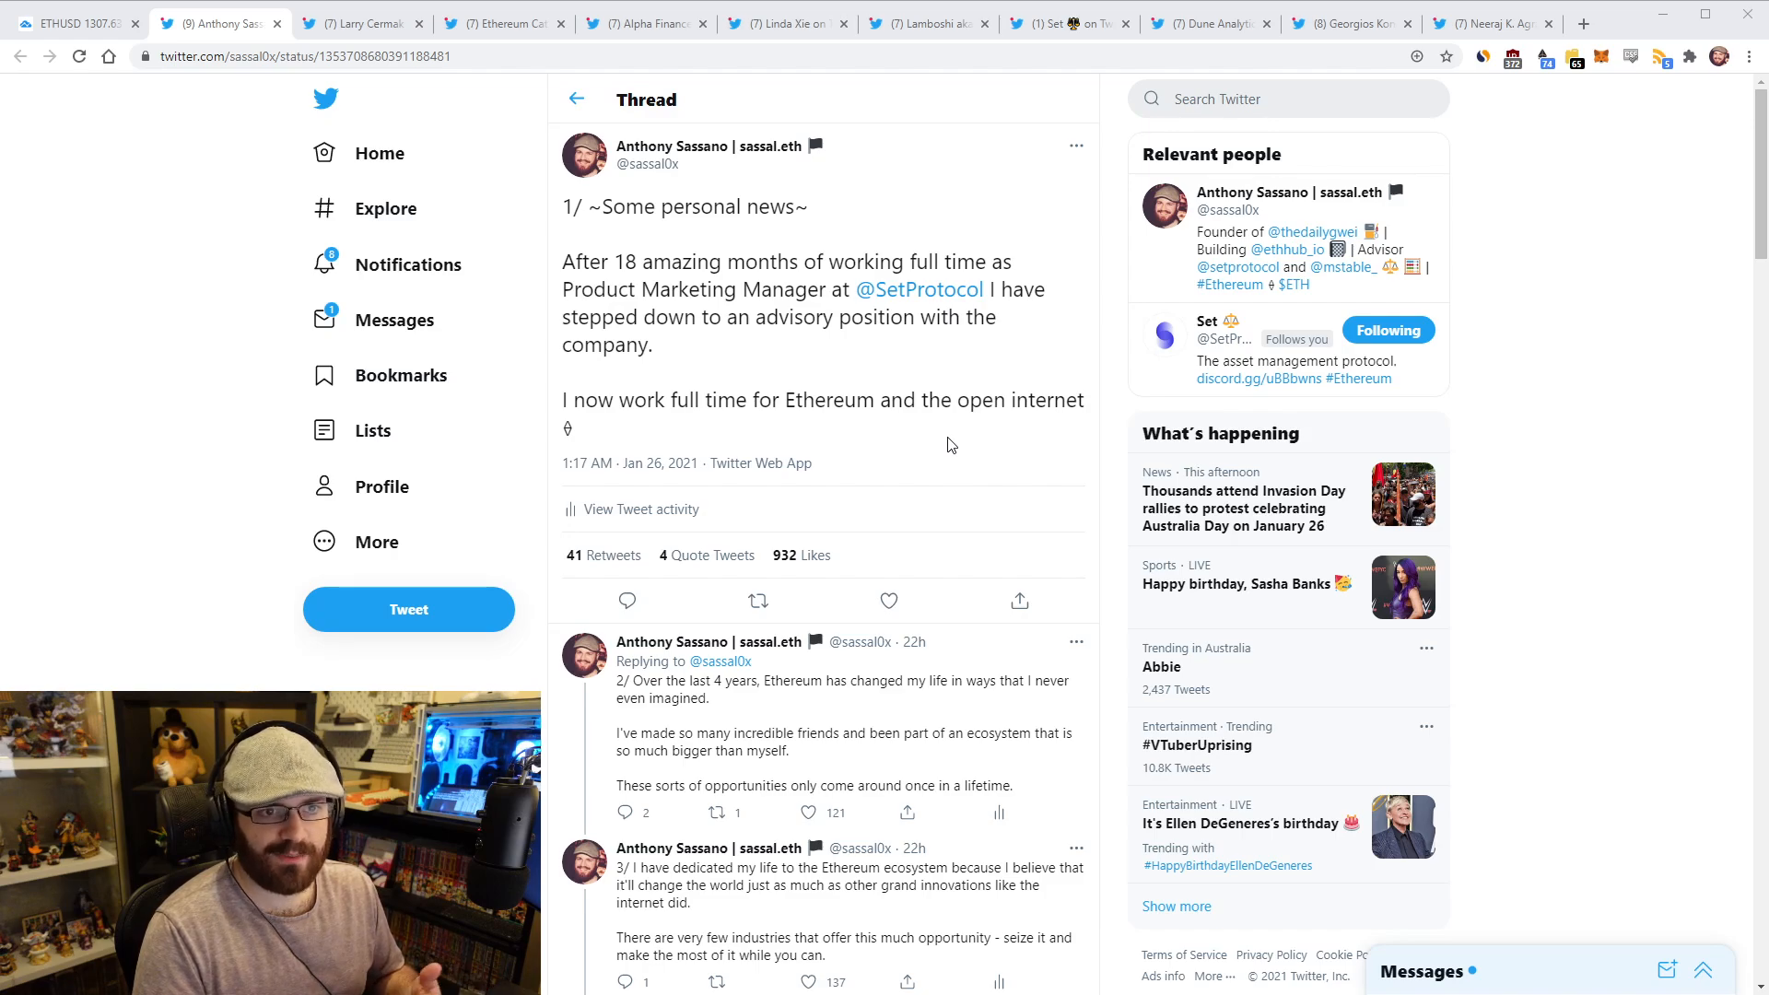
{"action": "mouse_move", "coordinate": [658, 175]}
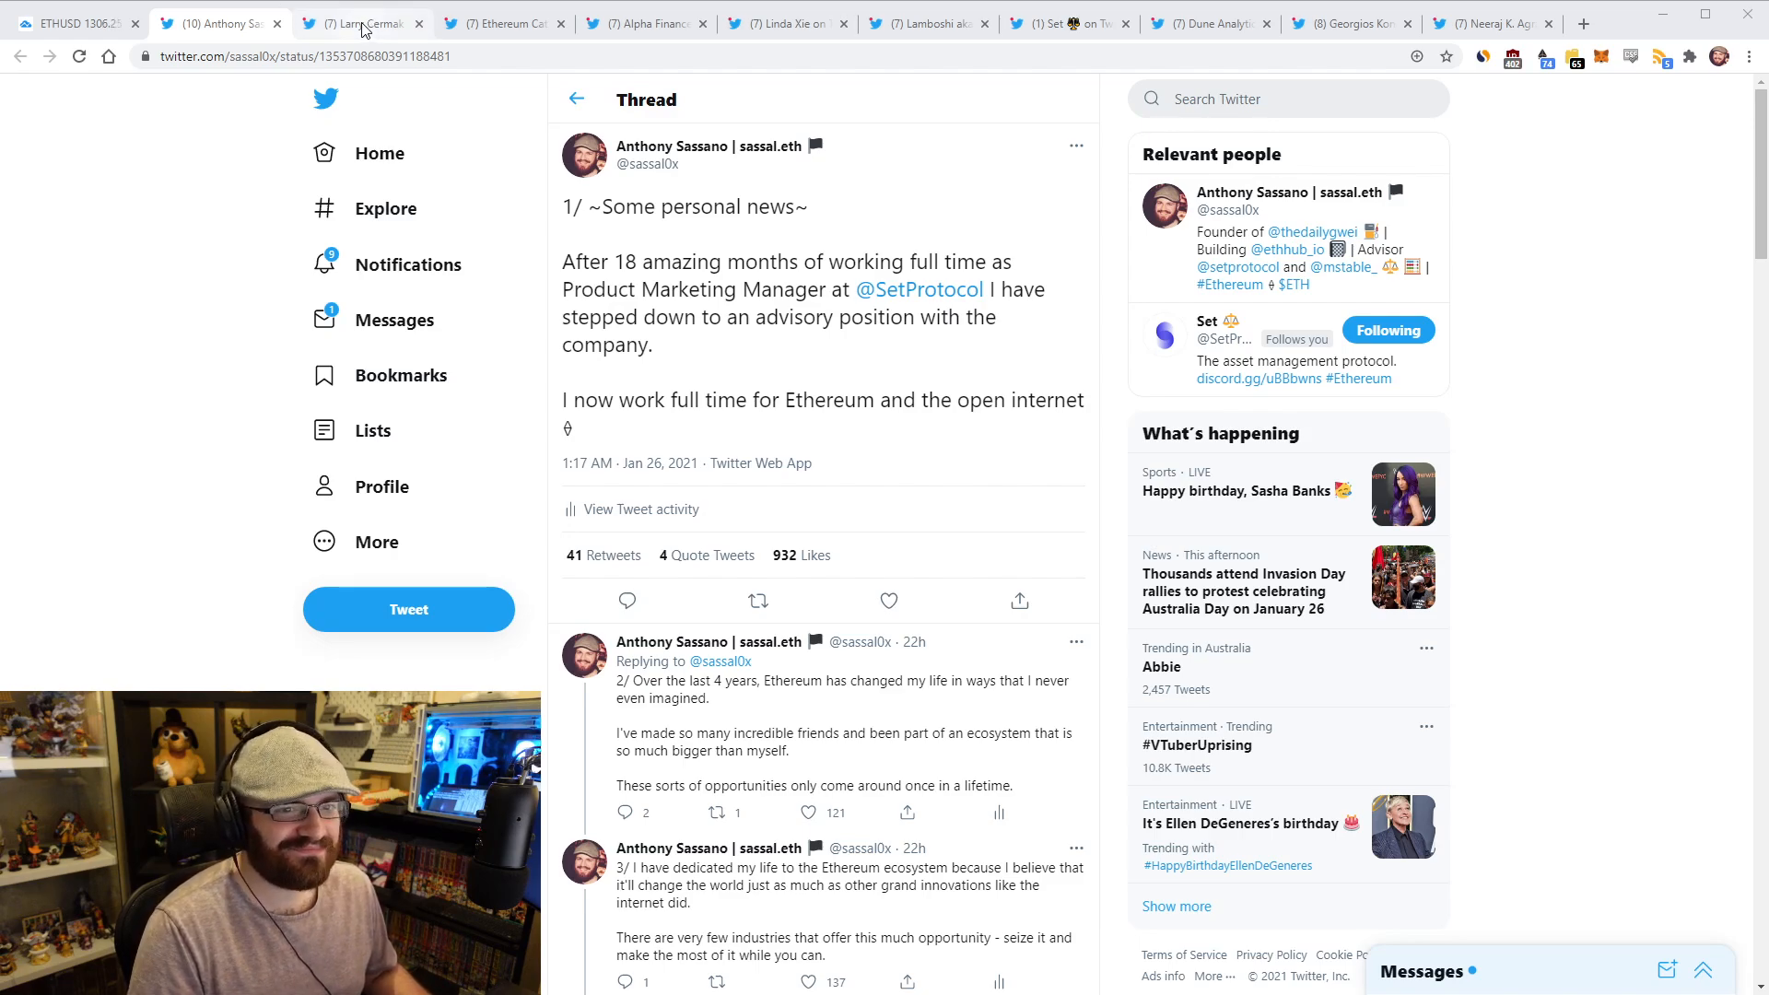
Open Larry Cermak's tweet on standout candidates choosing DeFi over Bitcoin, and browse it
{"action": "left_click", "coordinate": [359, 22]}
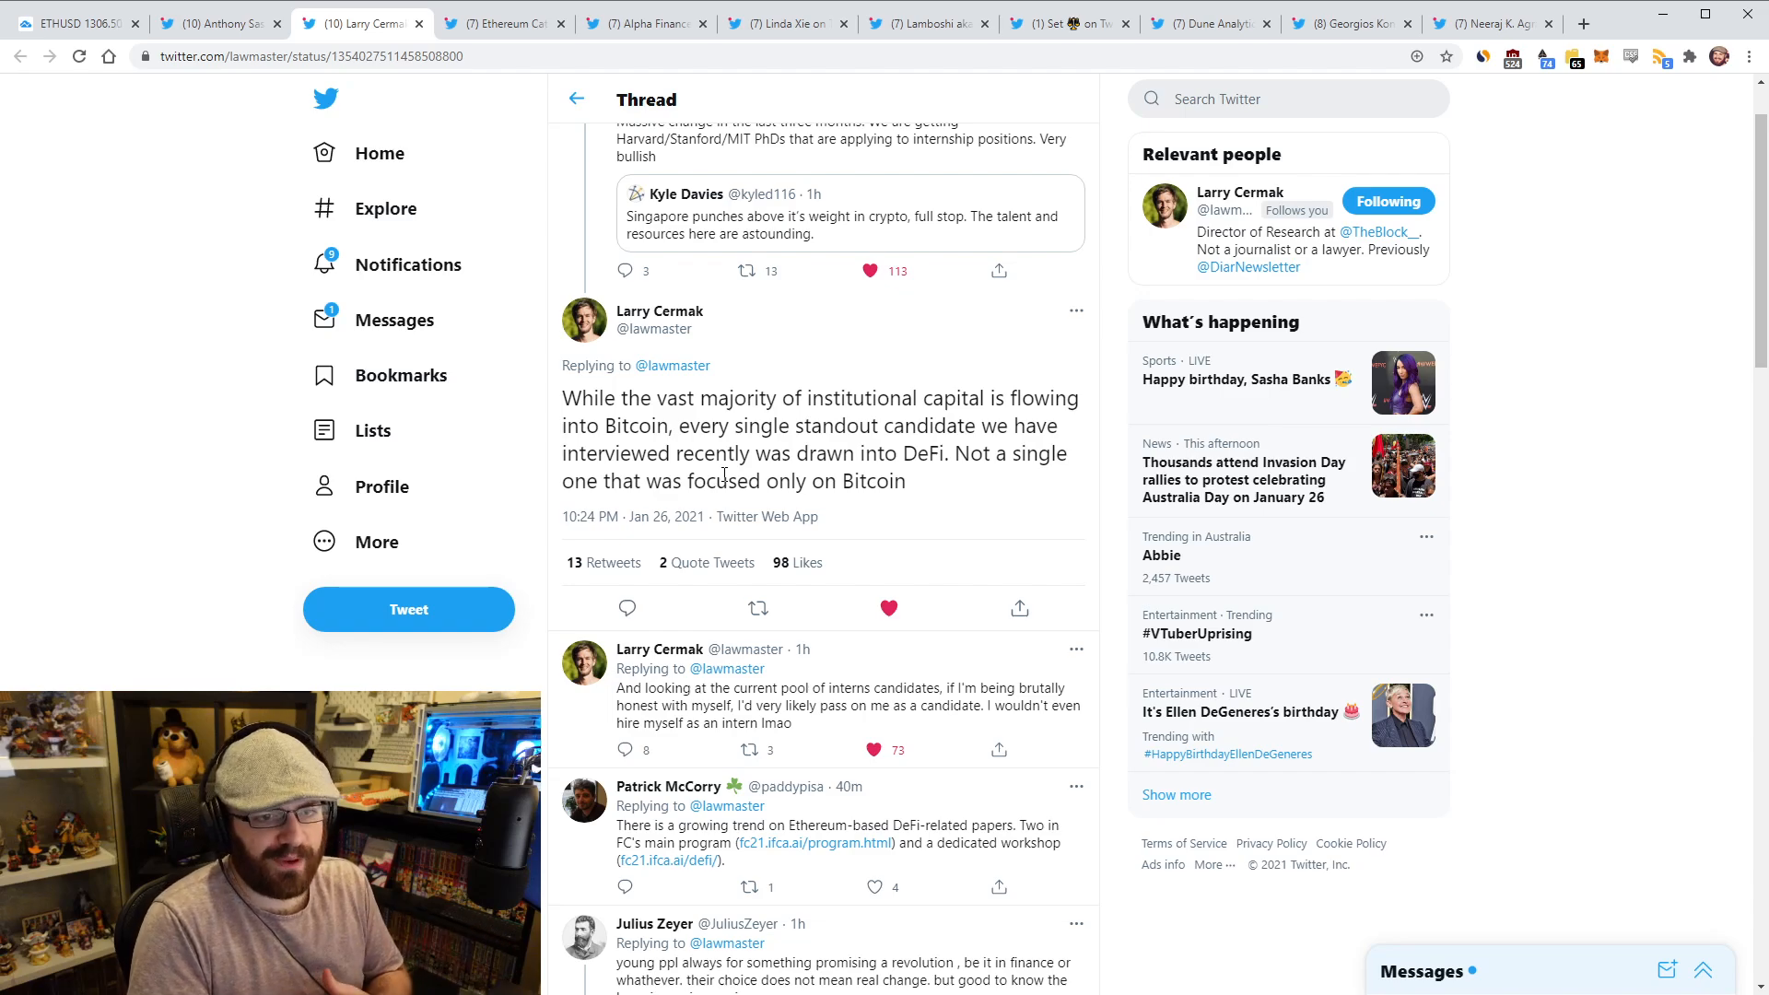
{"action": "left_click", "coordinate": [743, 271]}
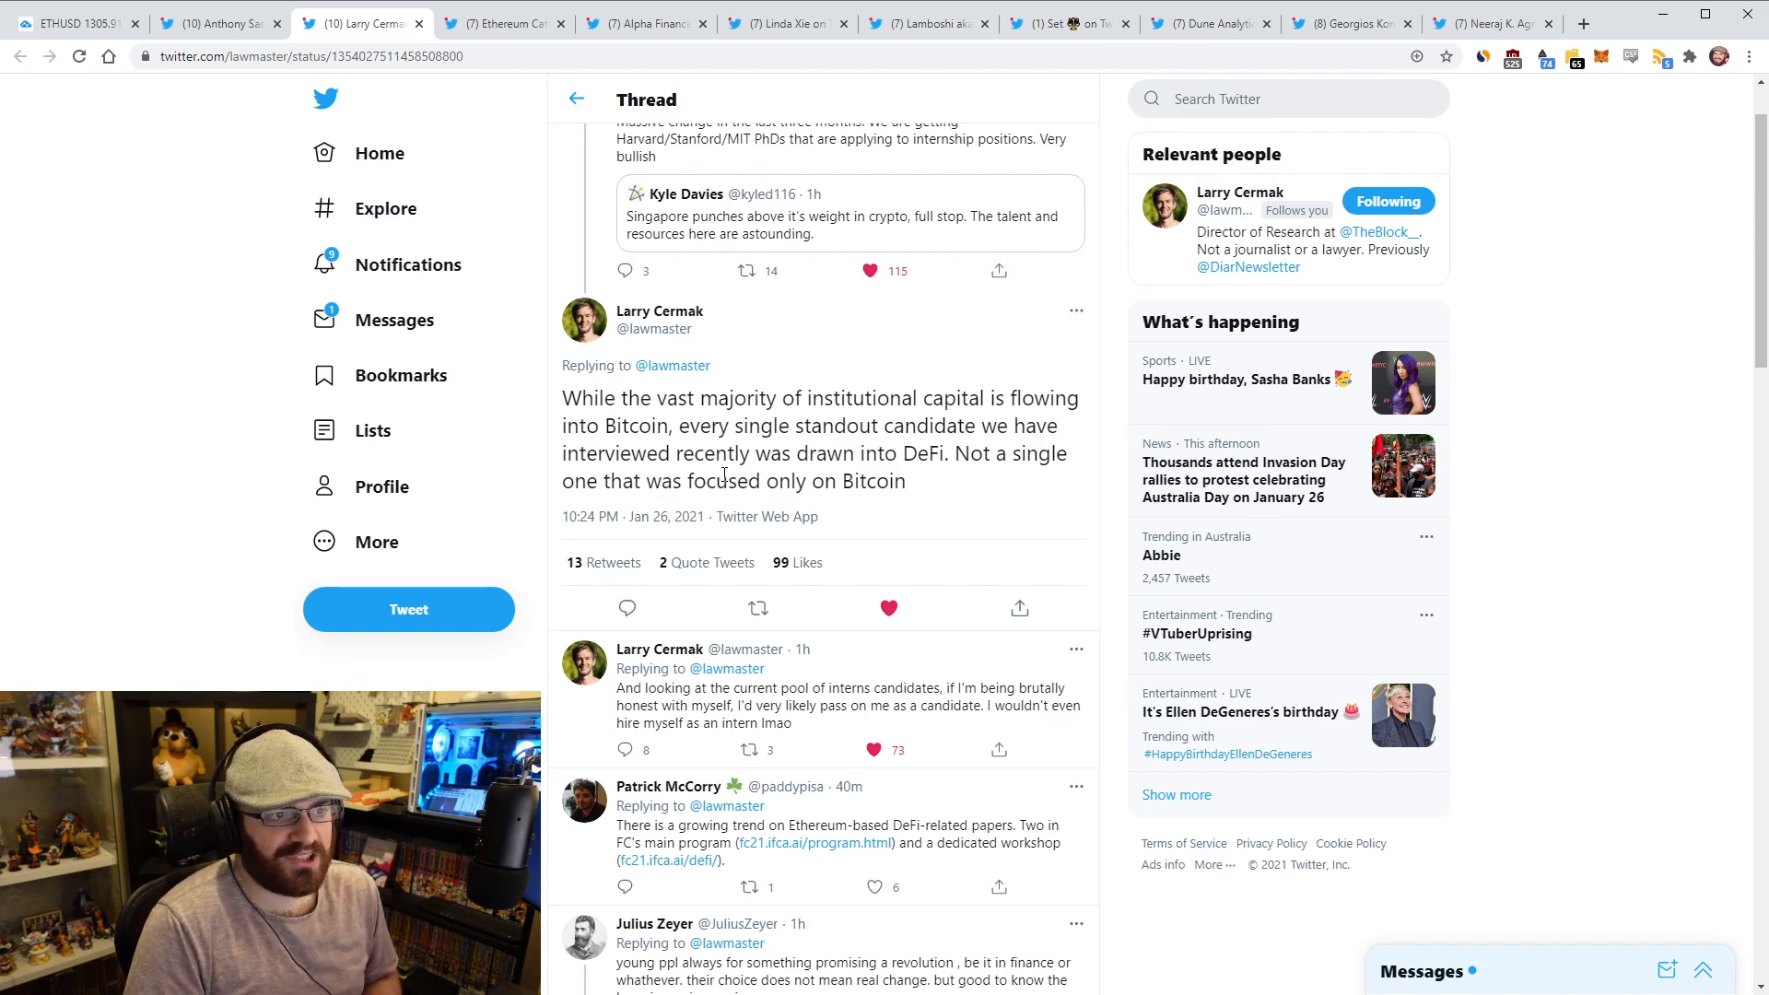
{"action": "left_click", "coordinate": [888, 607]}
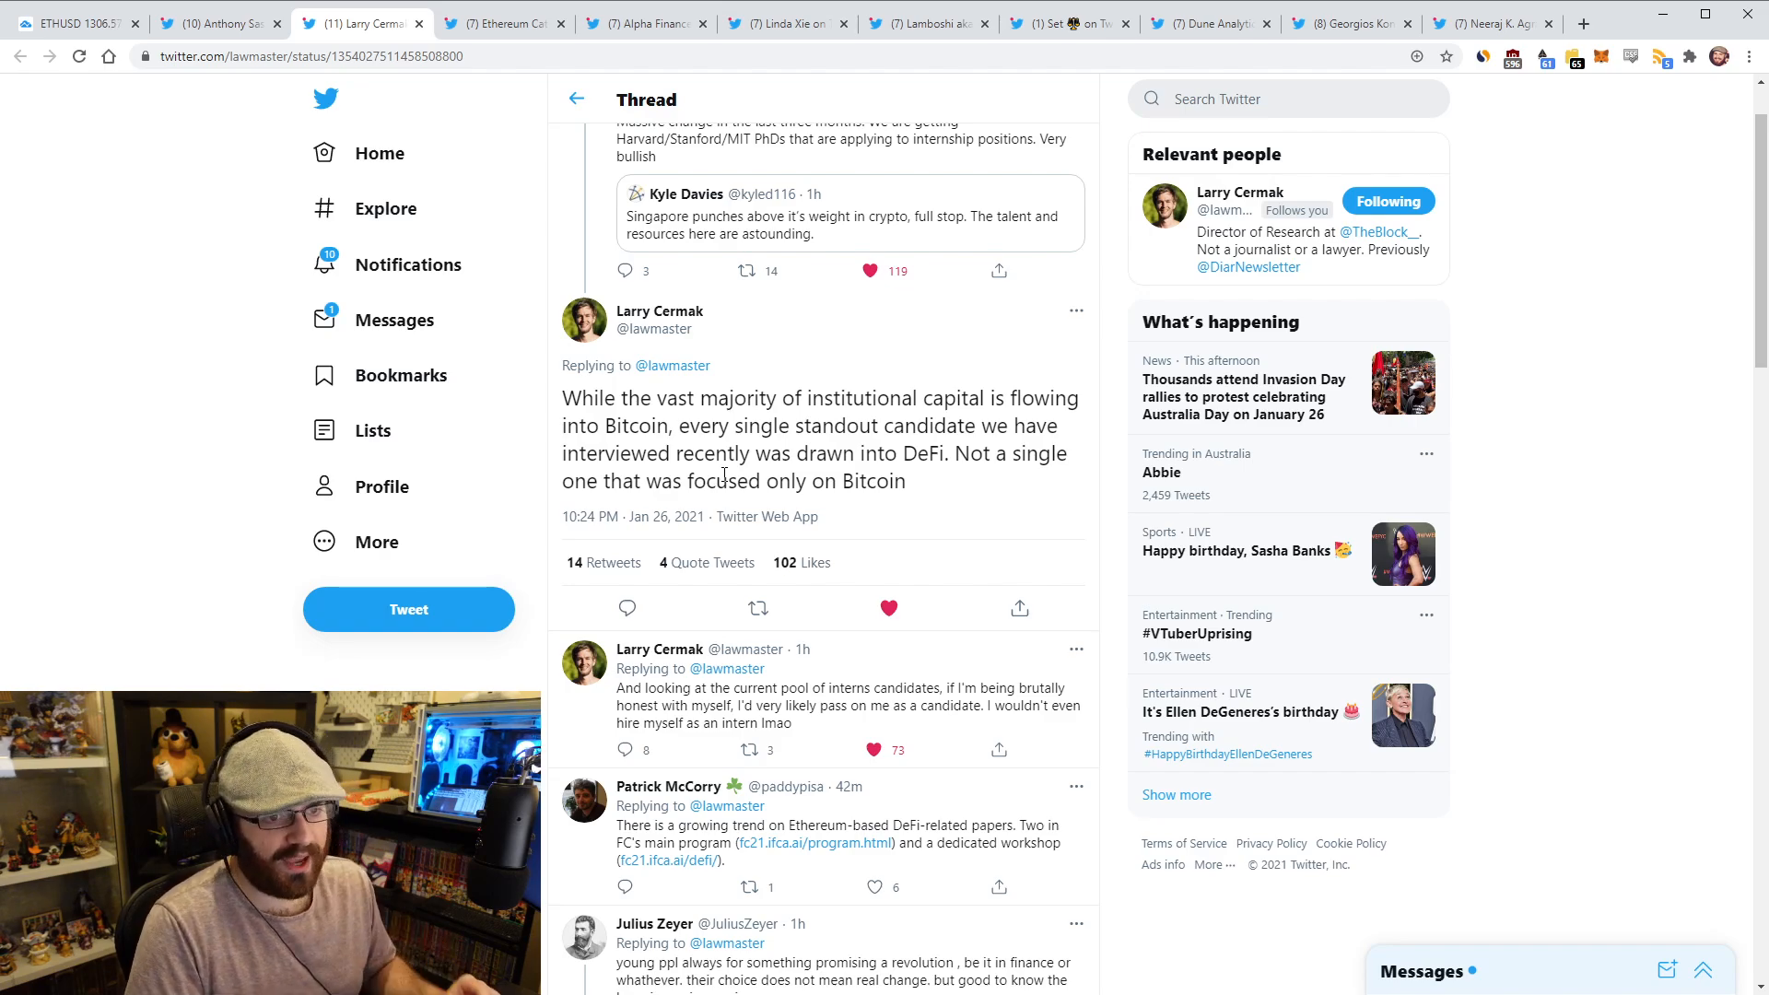
{"action": "mouse_move", "coordinate": [598, 385]}
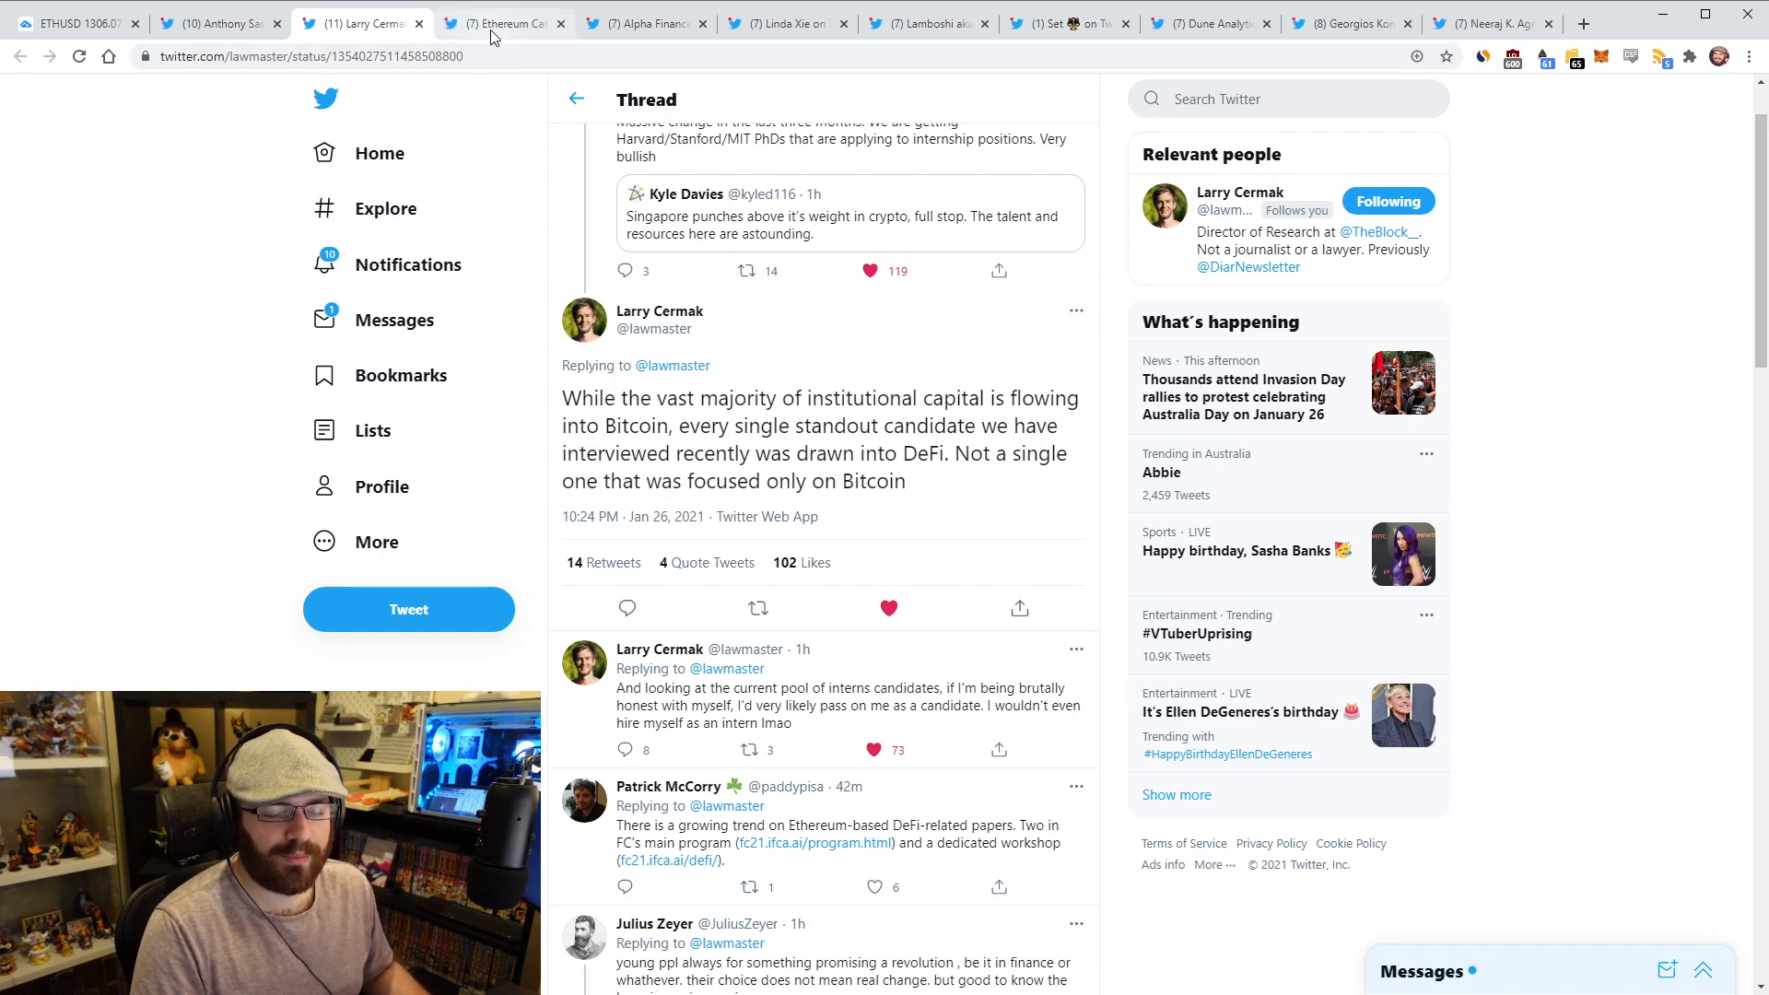
{"action": "left_click", "coordinate": [502, 22]}
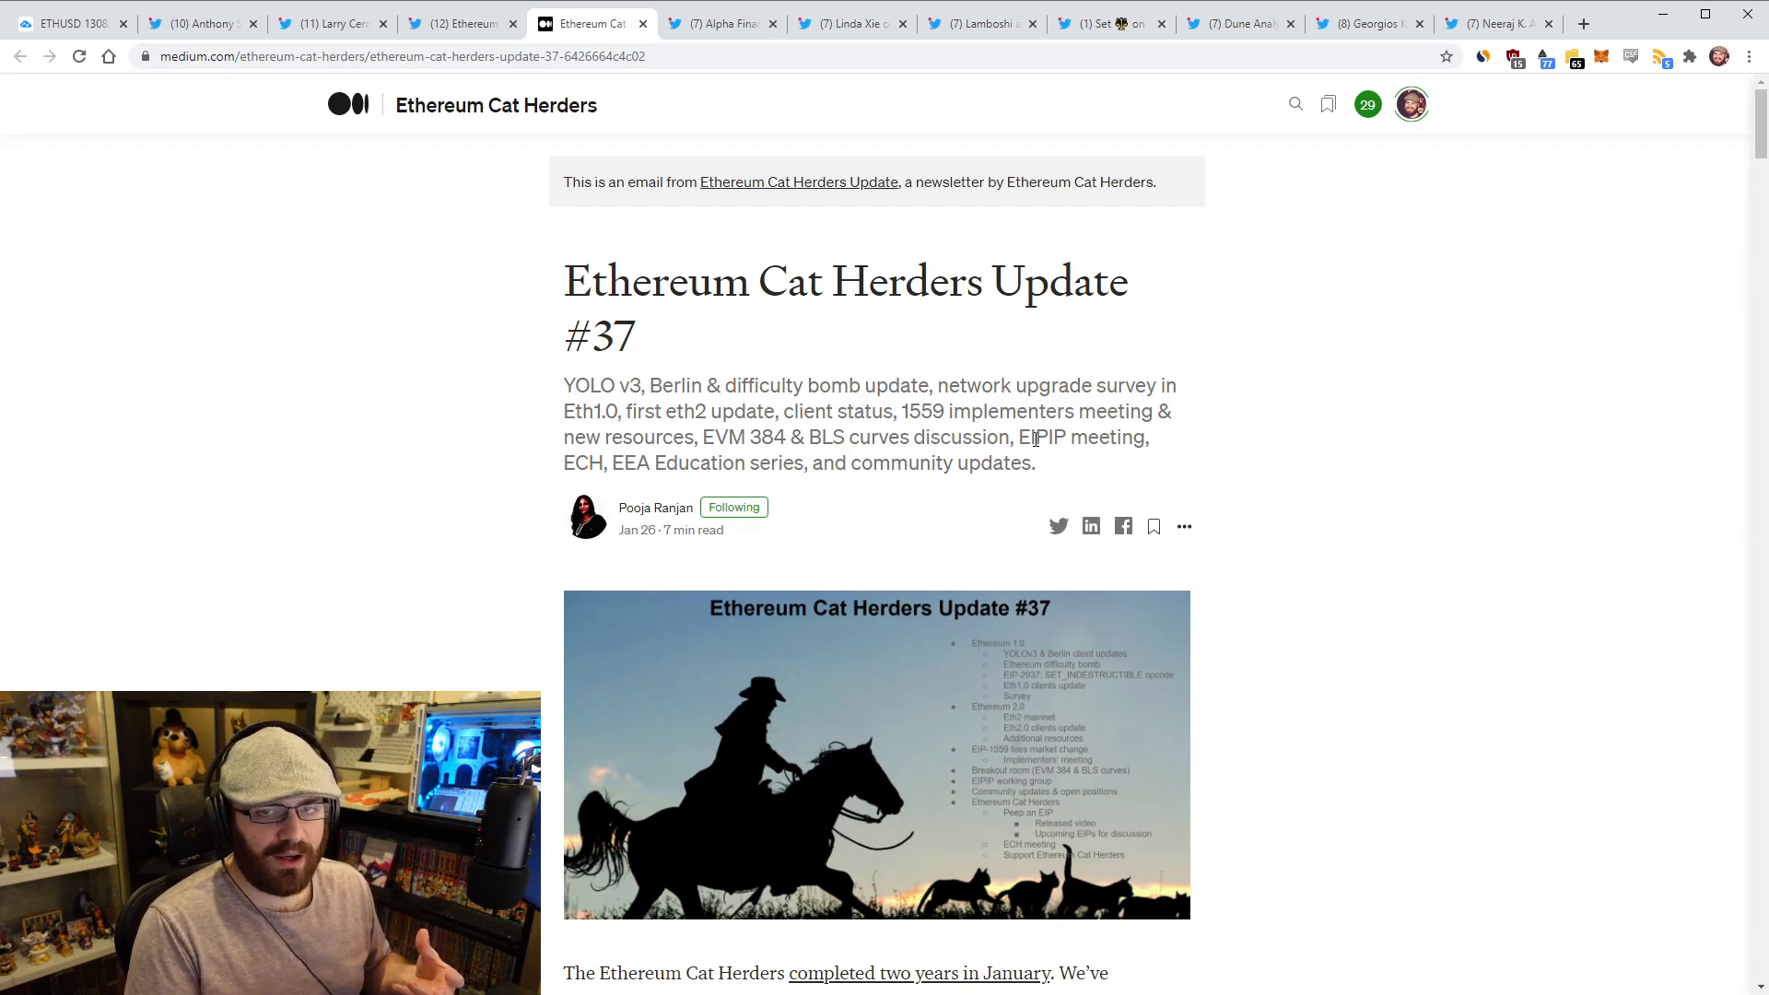
Skim the Ethereum Cat Herders Update #37 through its upcoming EIP talks
{"action": "scroll", "scroll_direction": "down", "scroll_amount": 3}
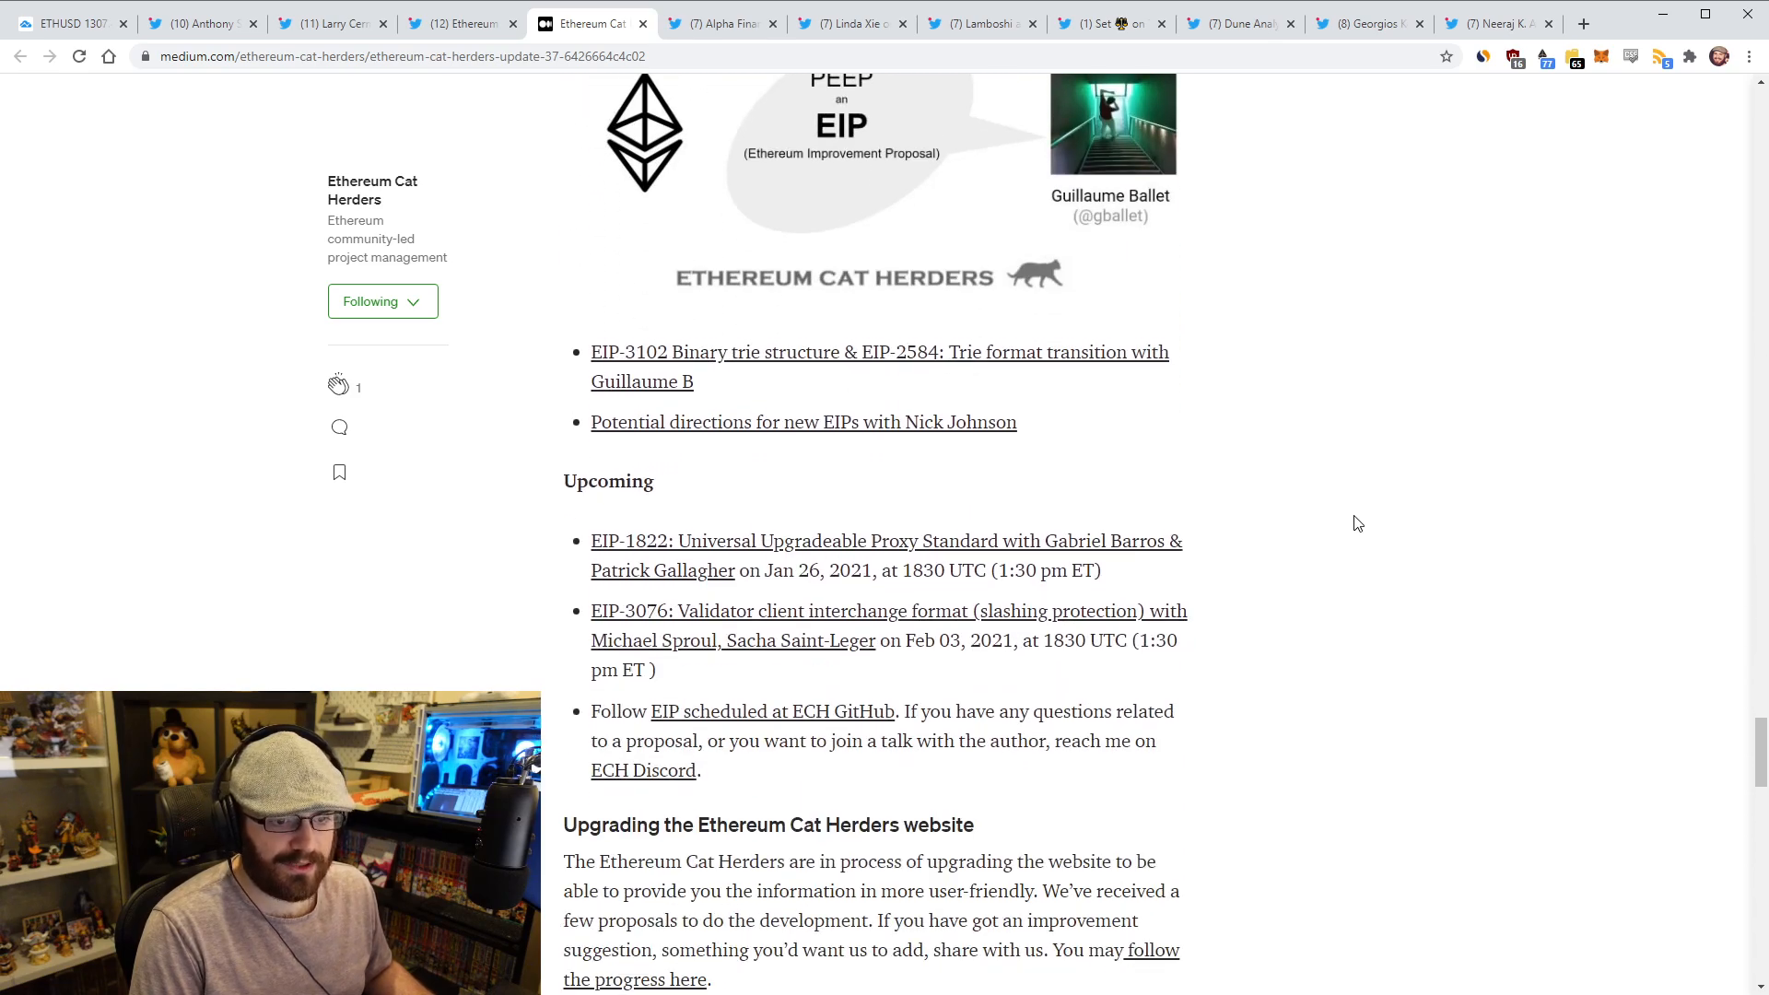
{"action": "scroll", "scroll_direction": "down", "scroll_amount": 3}
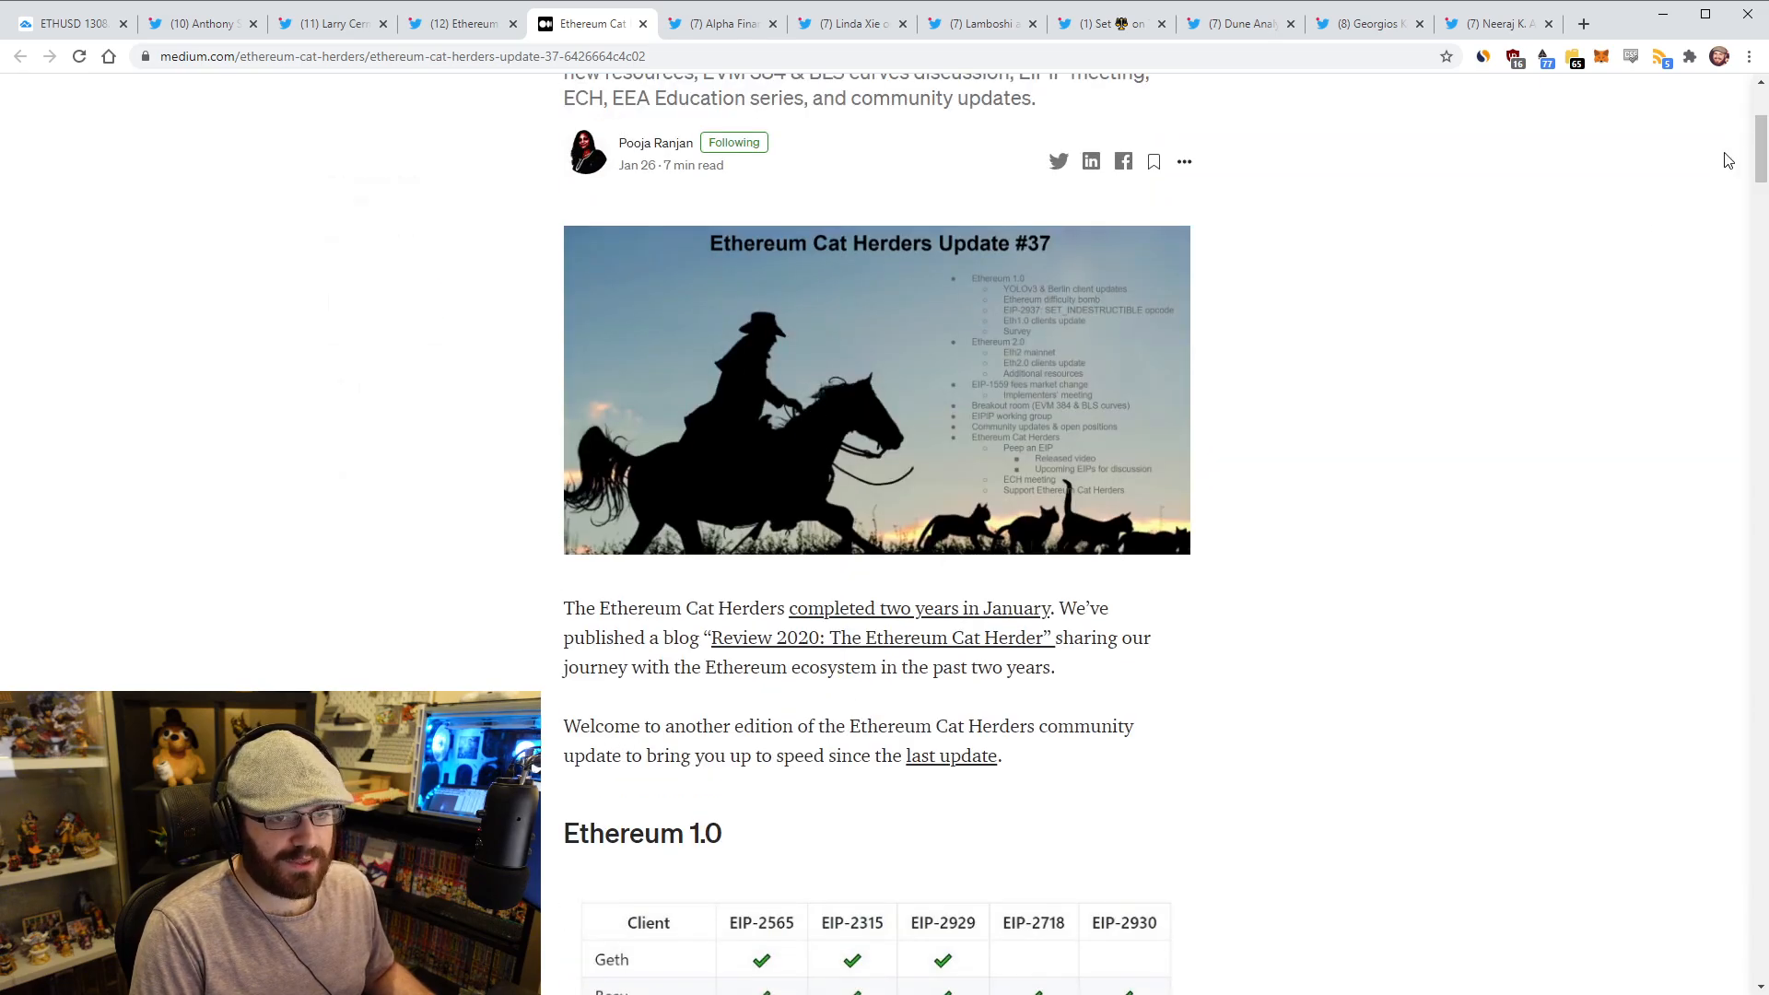
{"action": "scroll", "scroll_direction": "up", "scroll_amount": 3}
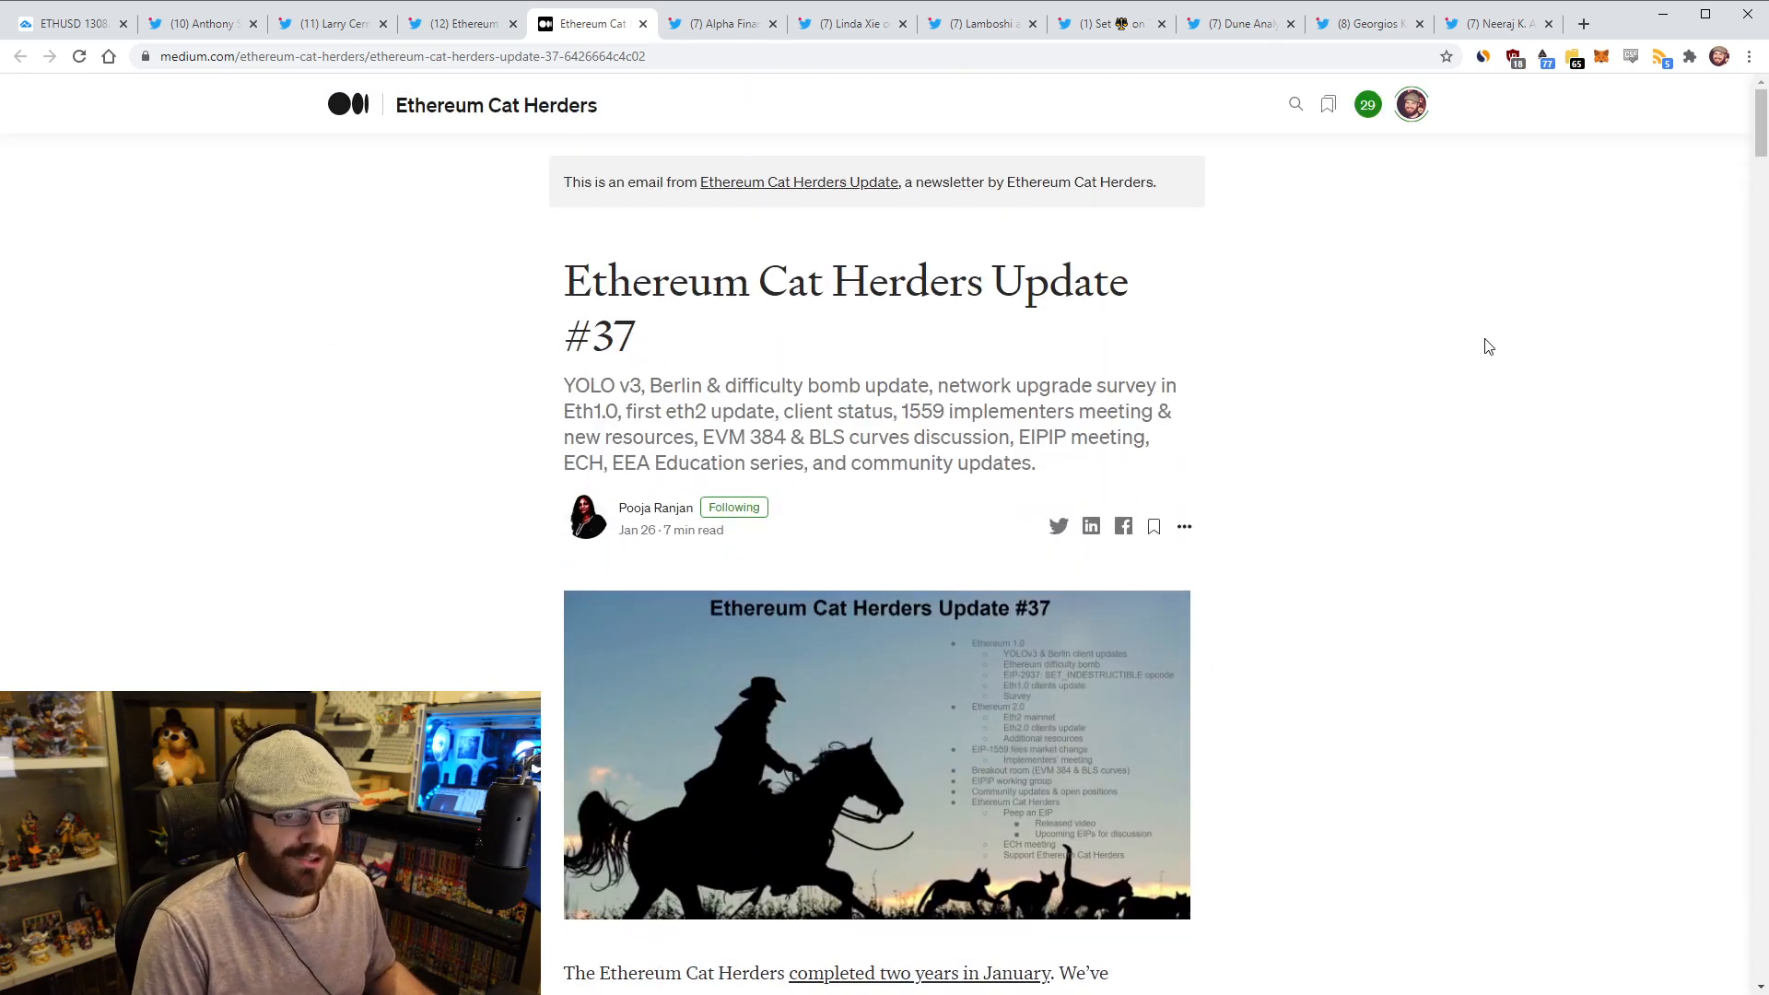
{"action": "scroll", "scroll_direction": "down", "scroll_amount": 3}
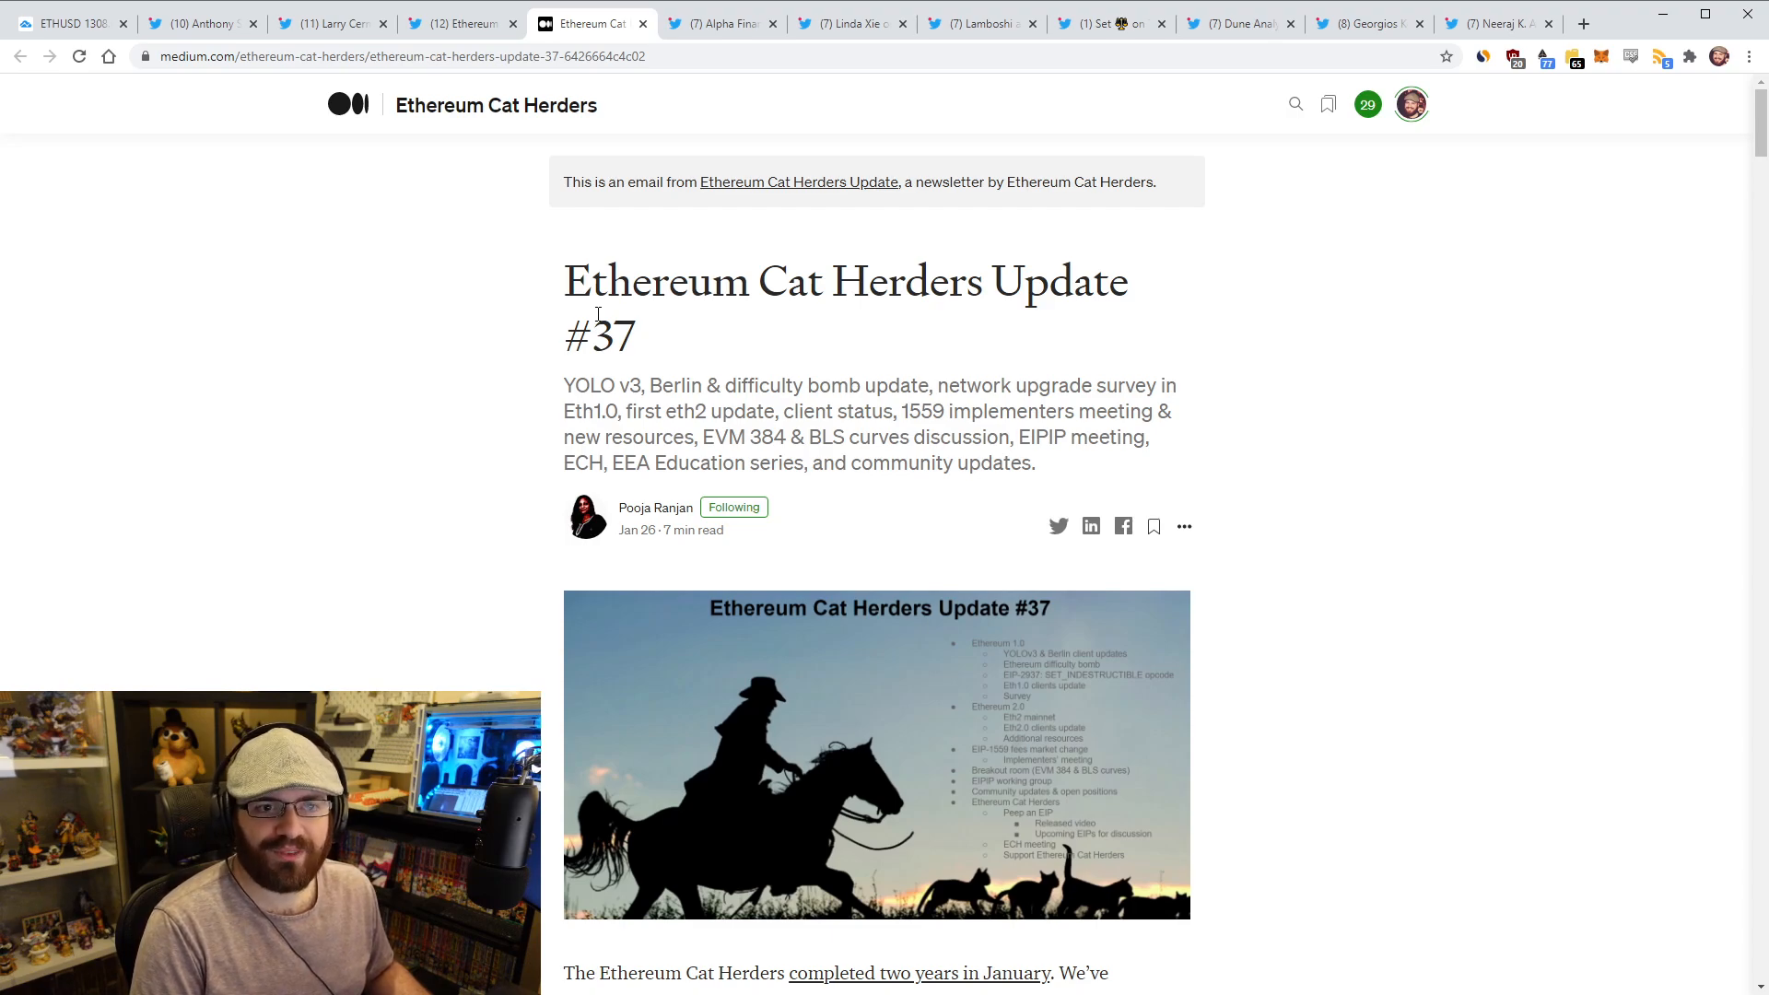
Show Alpha Finance Lab's tweet that 0.39% of ETH supply is in Alpha Homora
{"action": "left_click", "coordinate": [720, 23]}
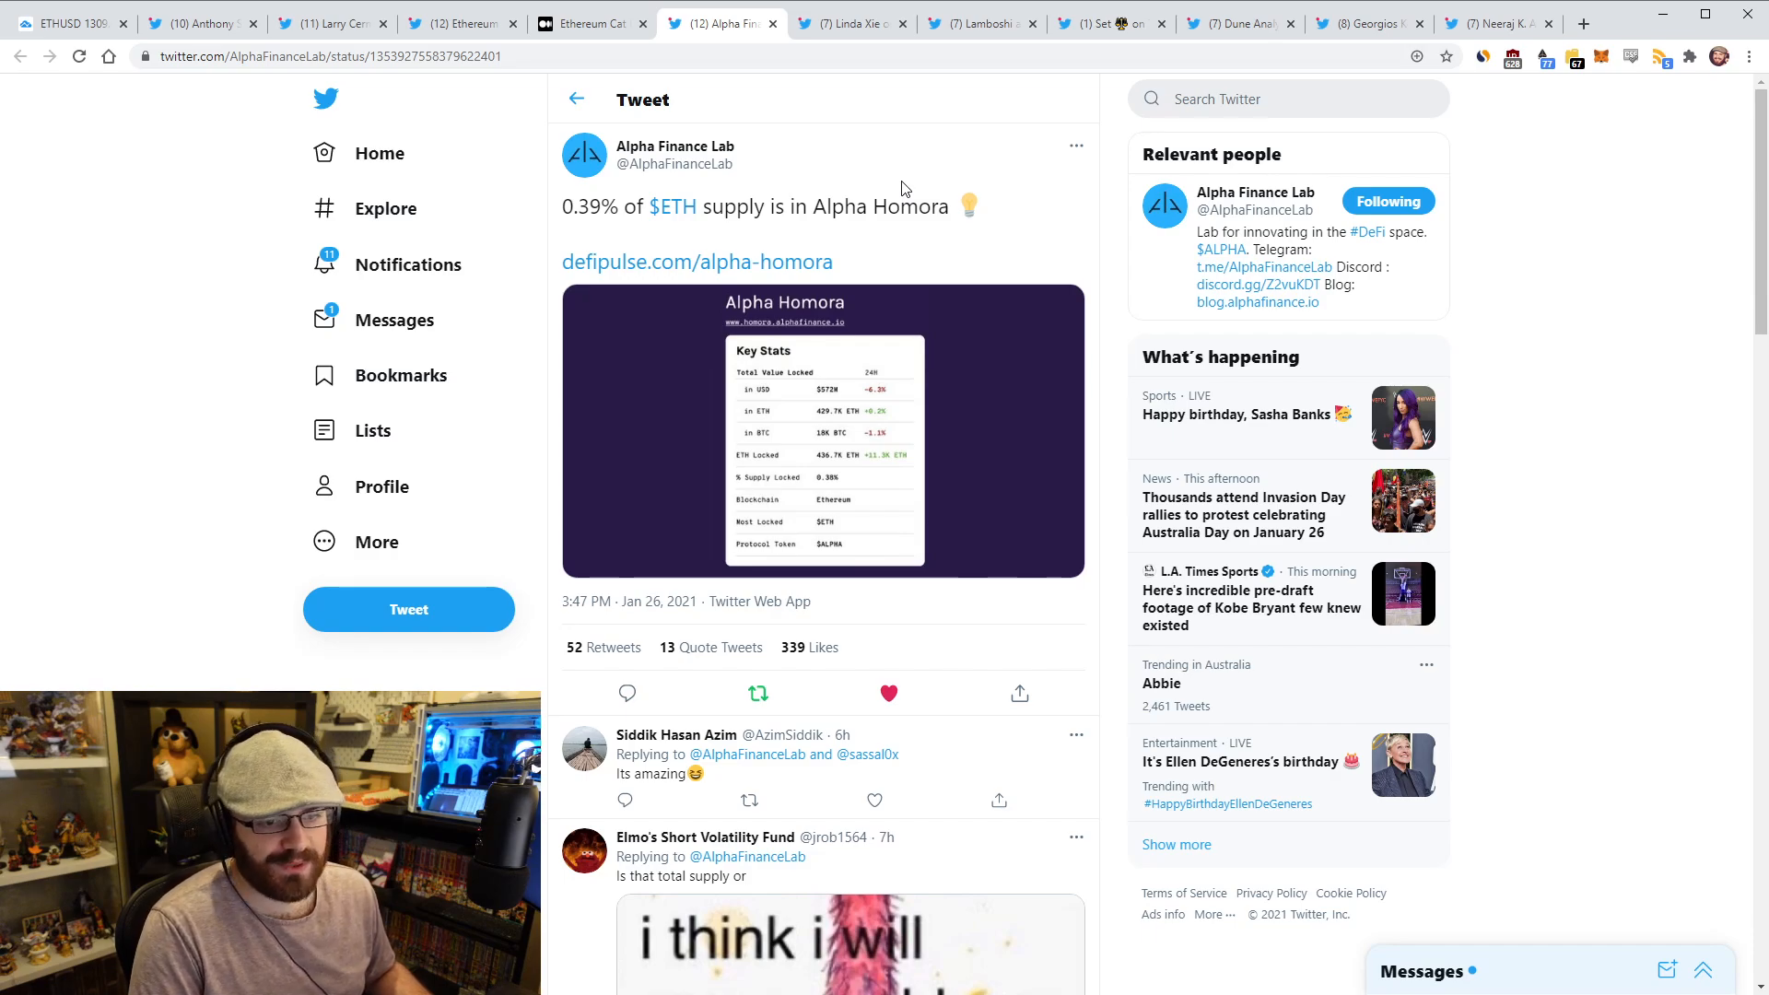
{"action": "mouse_move", "coordinate": [899, 186]}
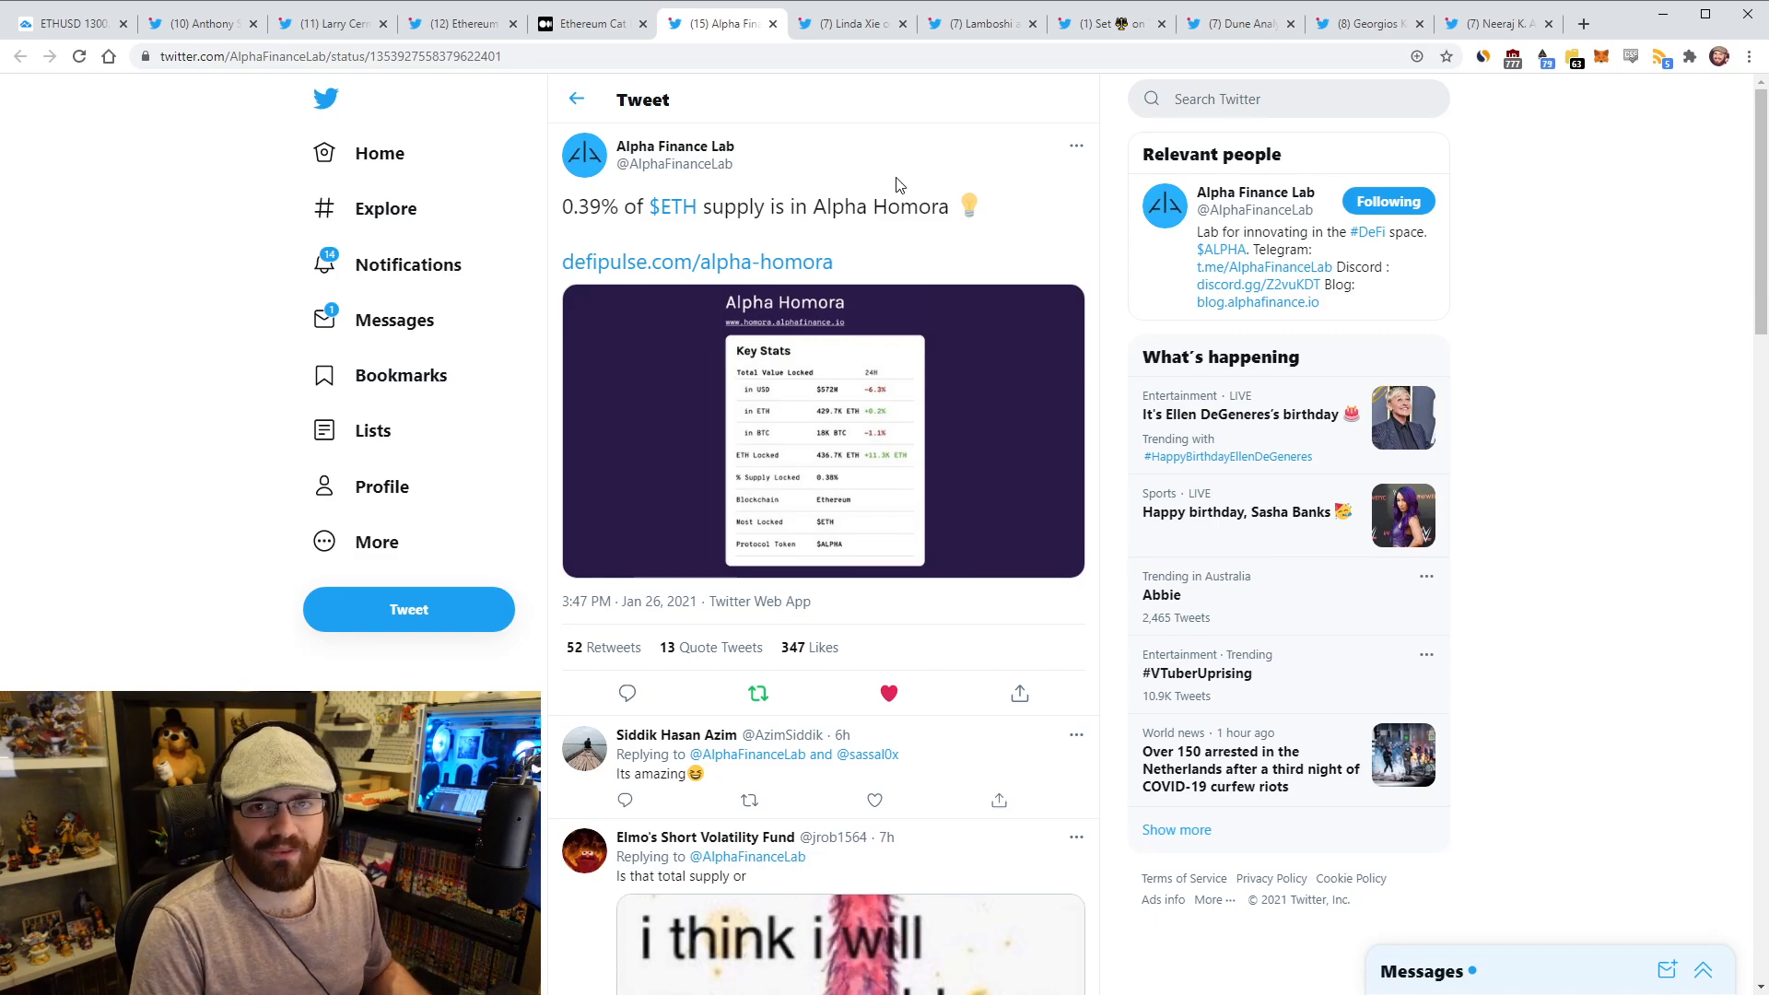
Open Linda Xie's tweet about the first virtual Ethereum meetup in Pluto on Jan 29
{"action": "left_click", "coordinate": [850, 22]}
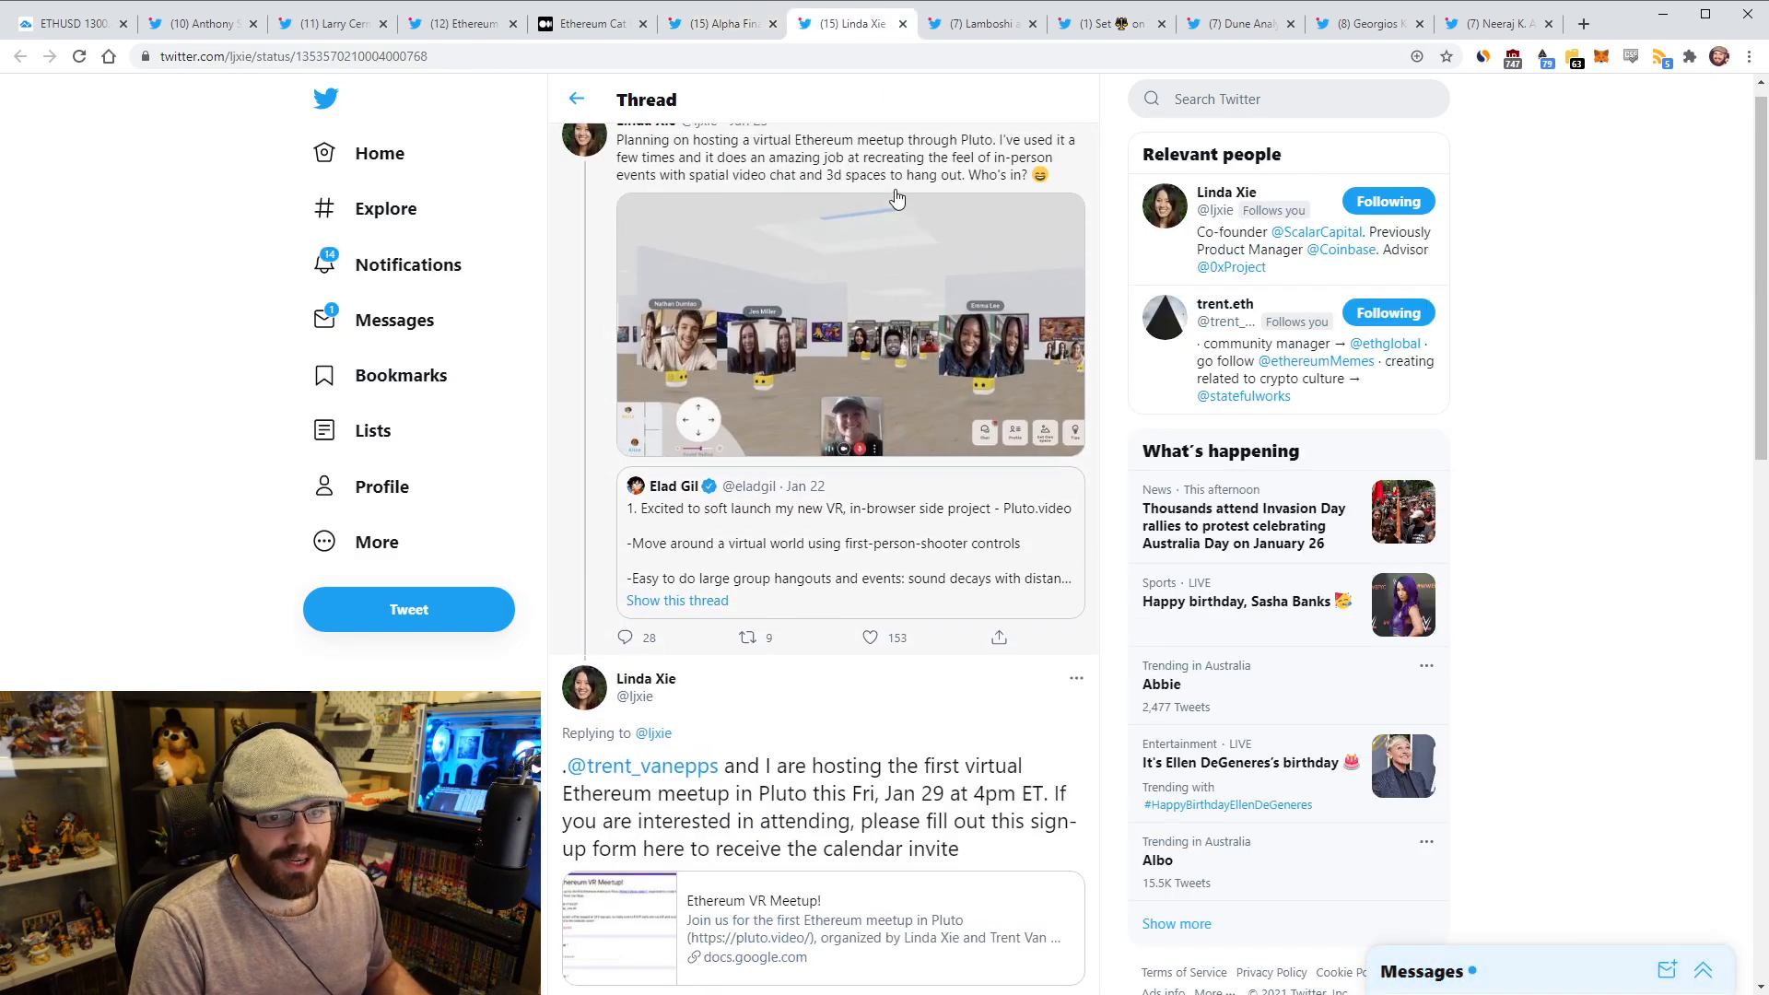
{"action": "scroll", "scroll_direction": "down", "scroll_amount": 3}
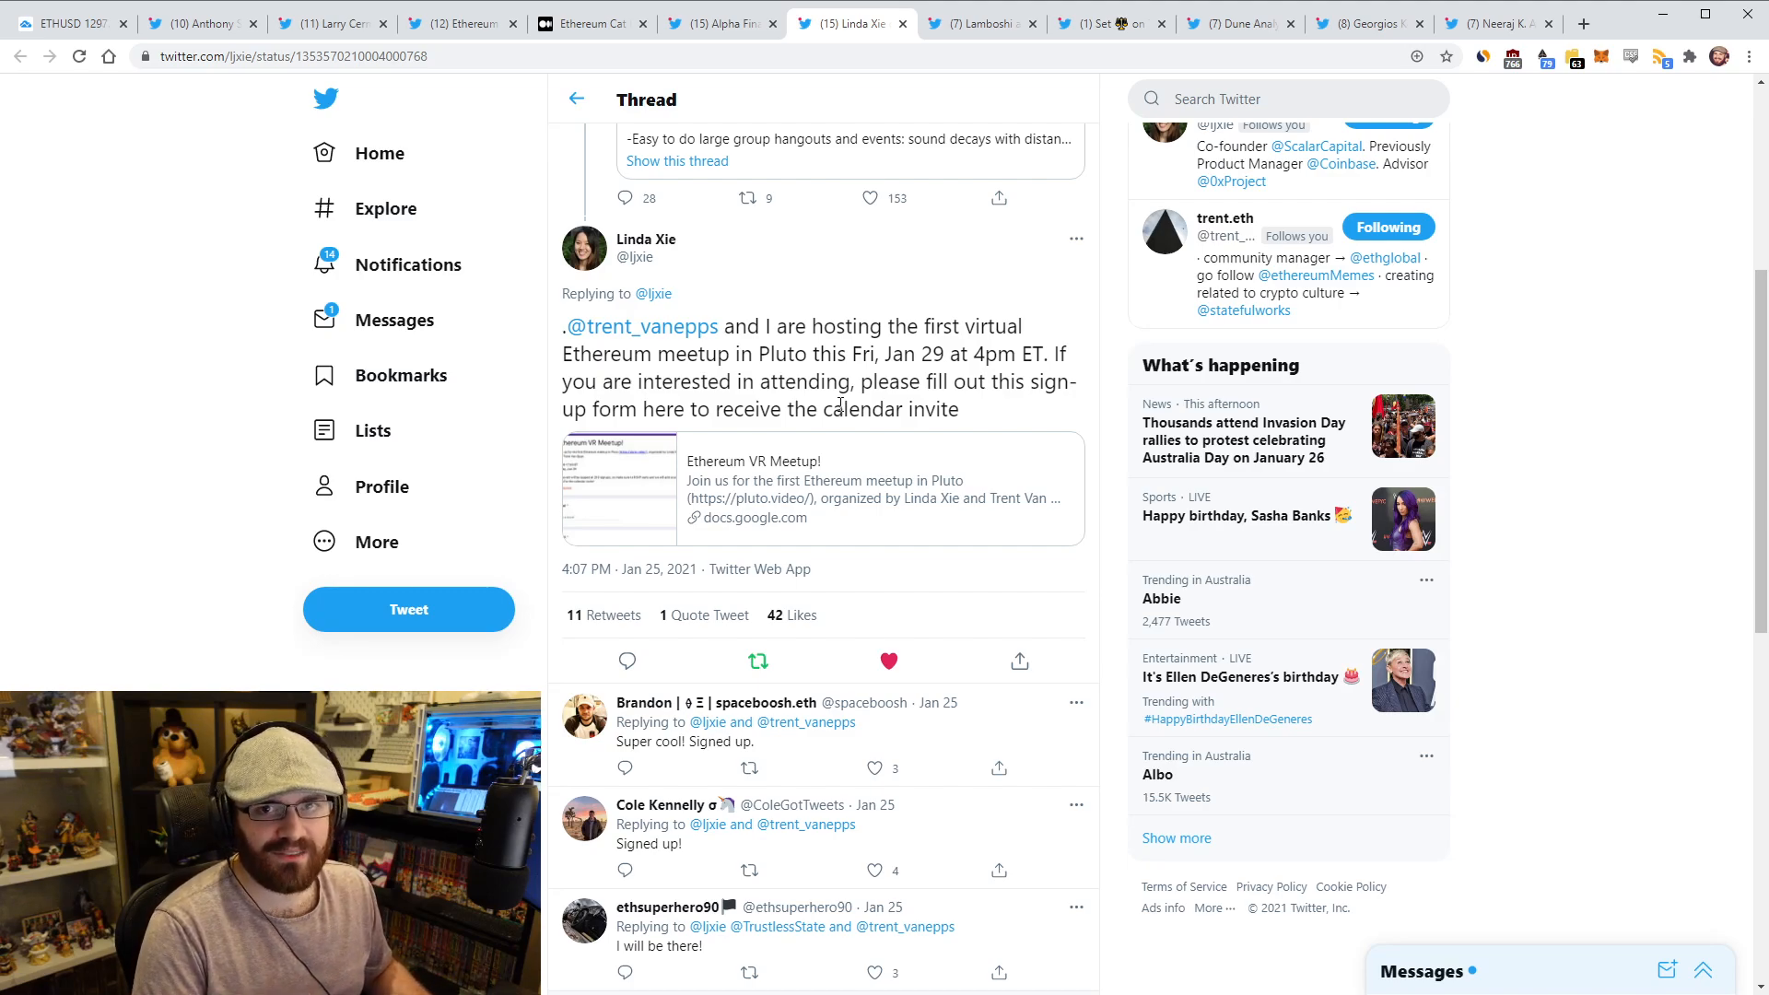
Open Lamboshi's thread comparing Eth2 POS energy use with Ethereum and Bitcoin mining
{"action": "left_click", "coordinate": [980, 22]}
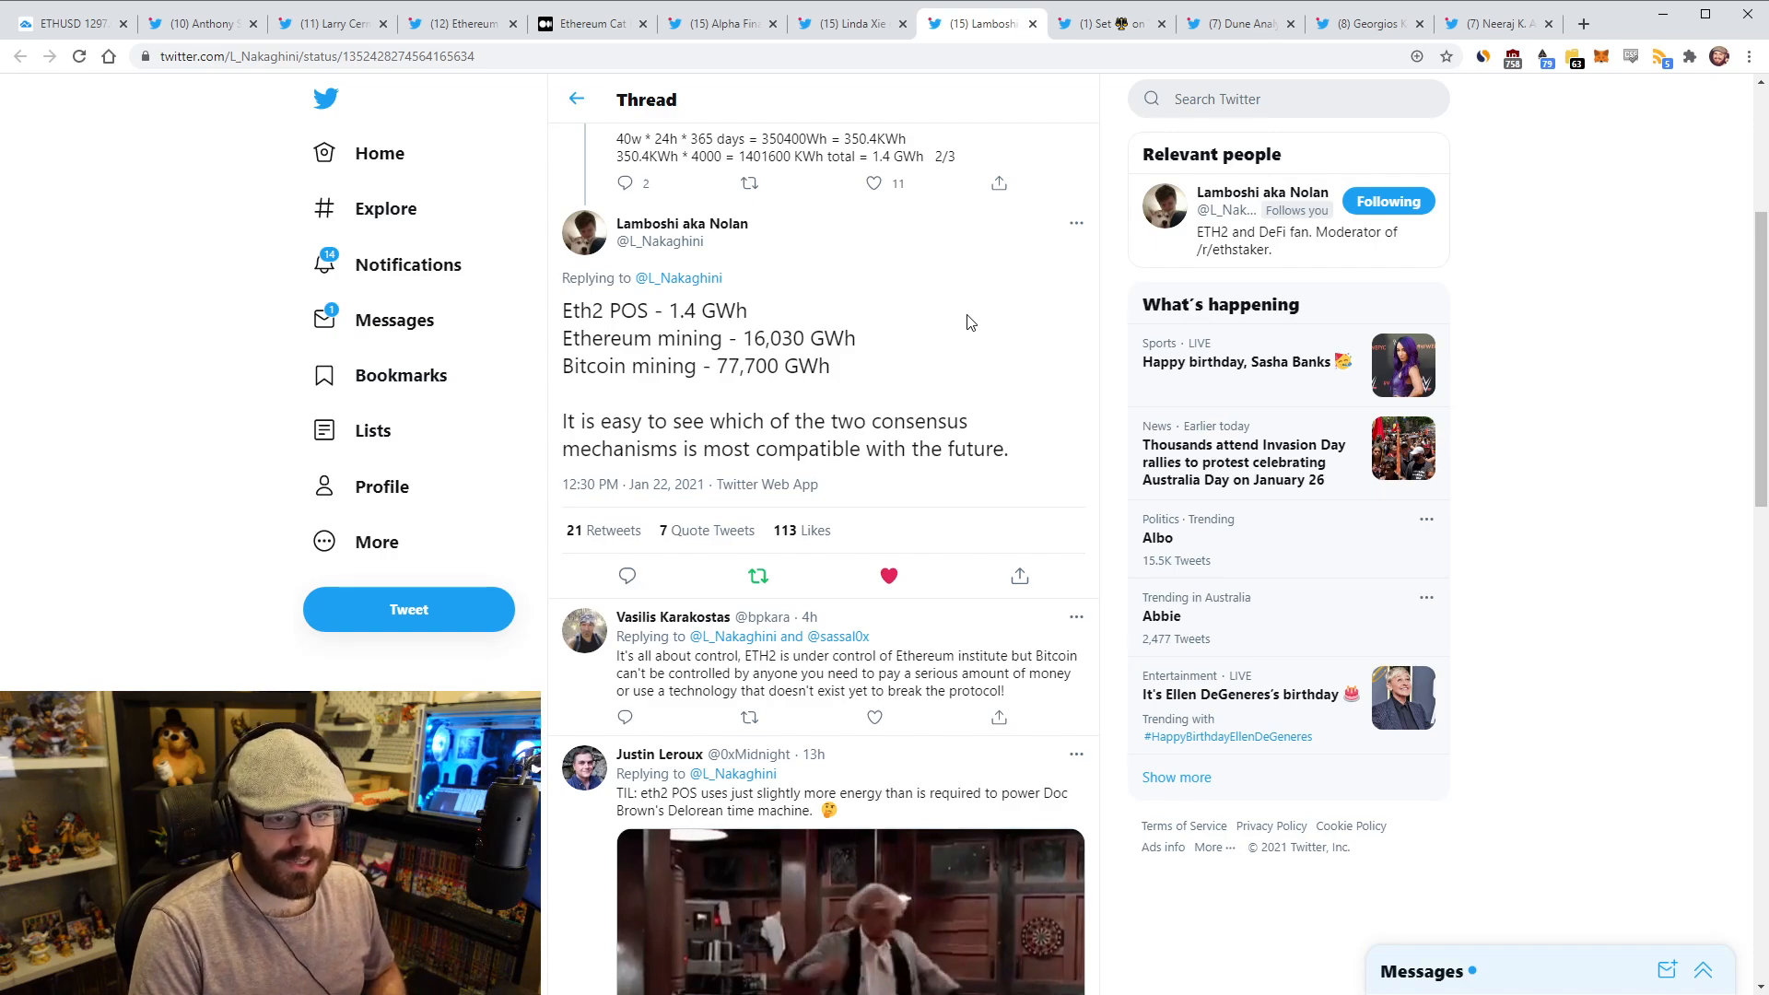
{"action": "scroll", "scroll_direction": "down", "scroll_amount": 3}
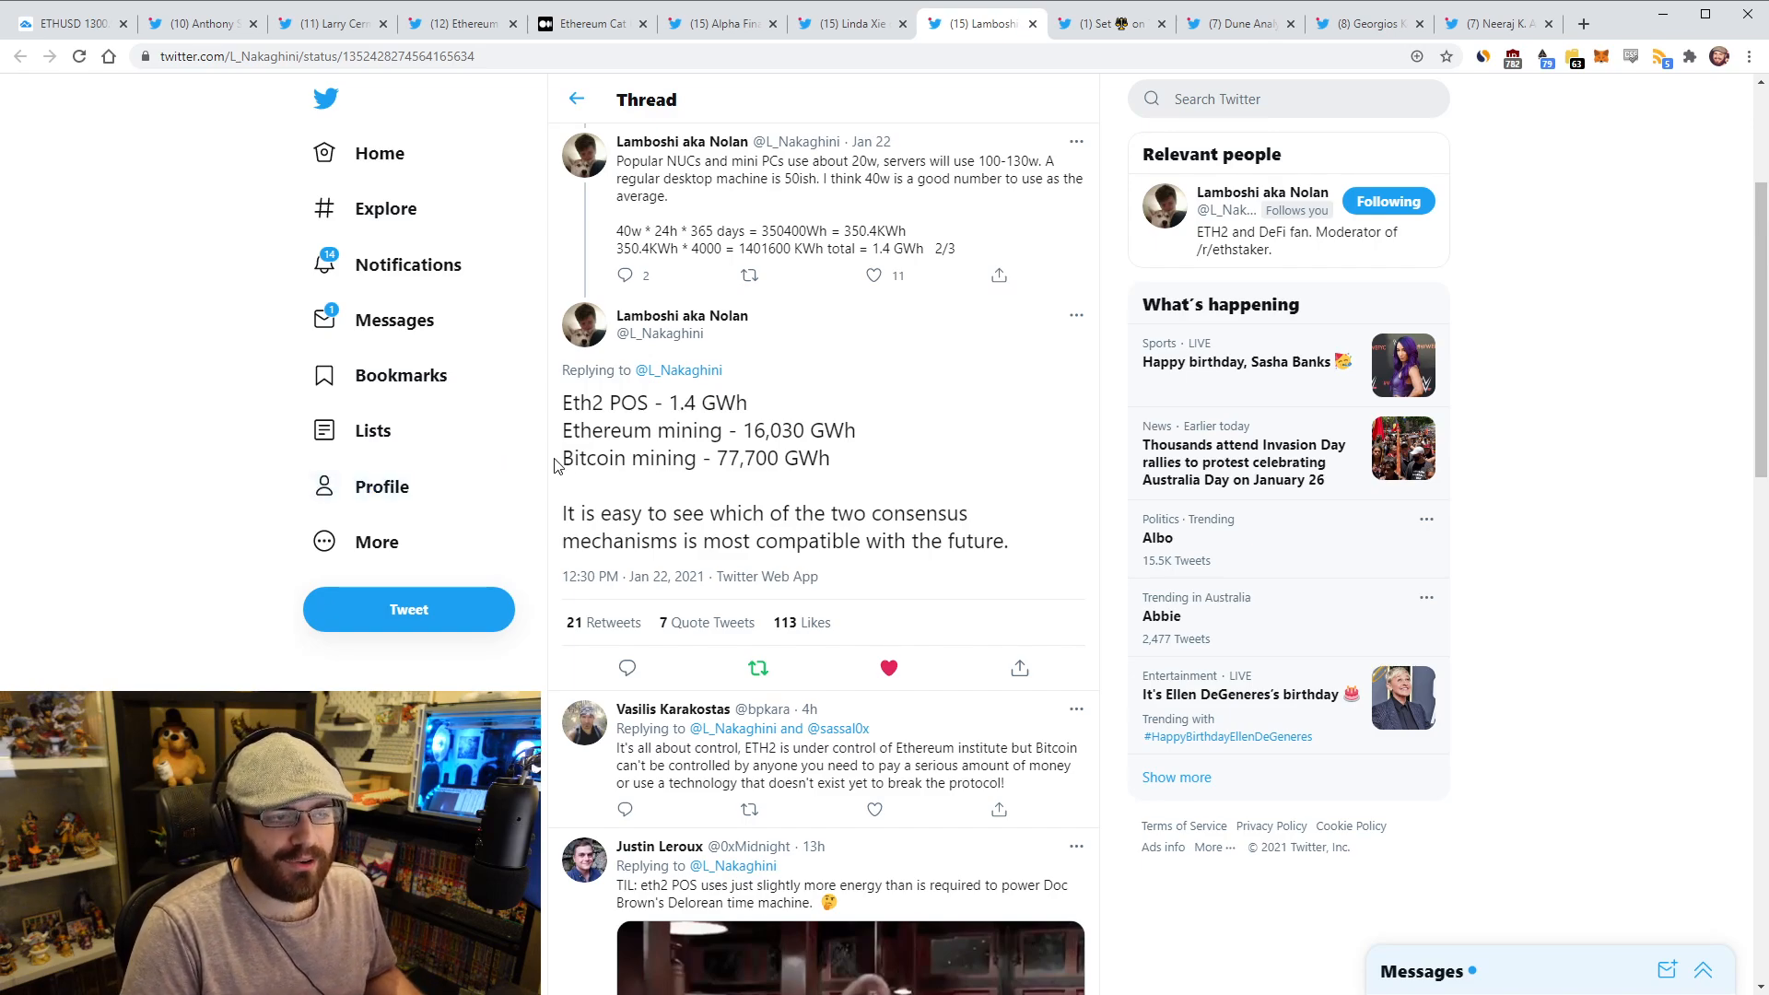
{"action": "mouse_move", "coordinate": [874, 473]}
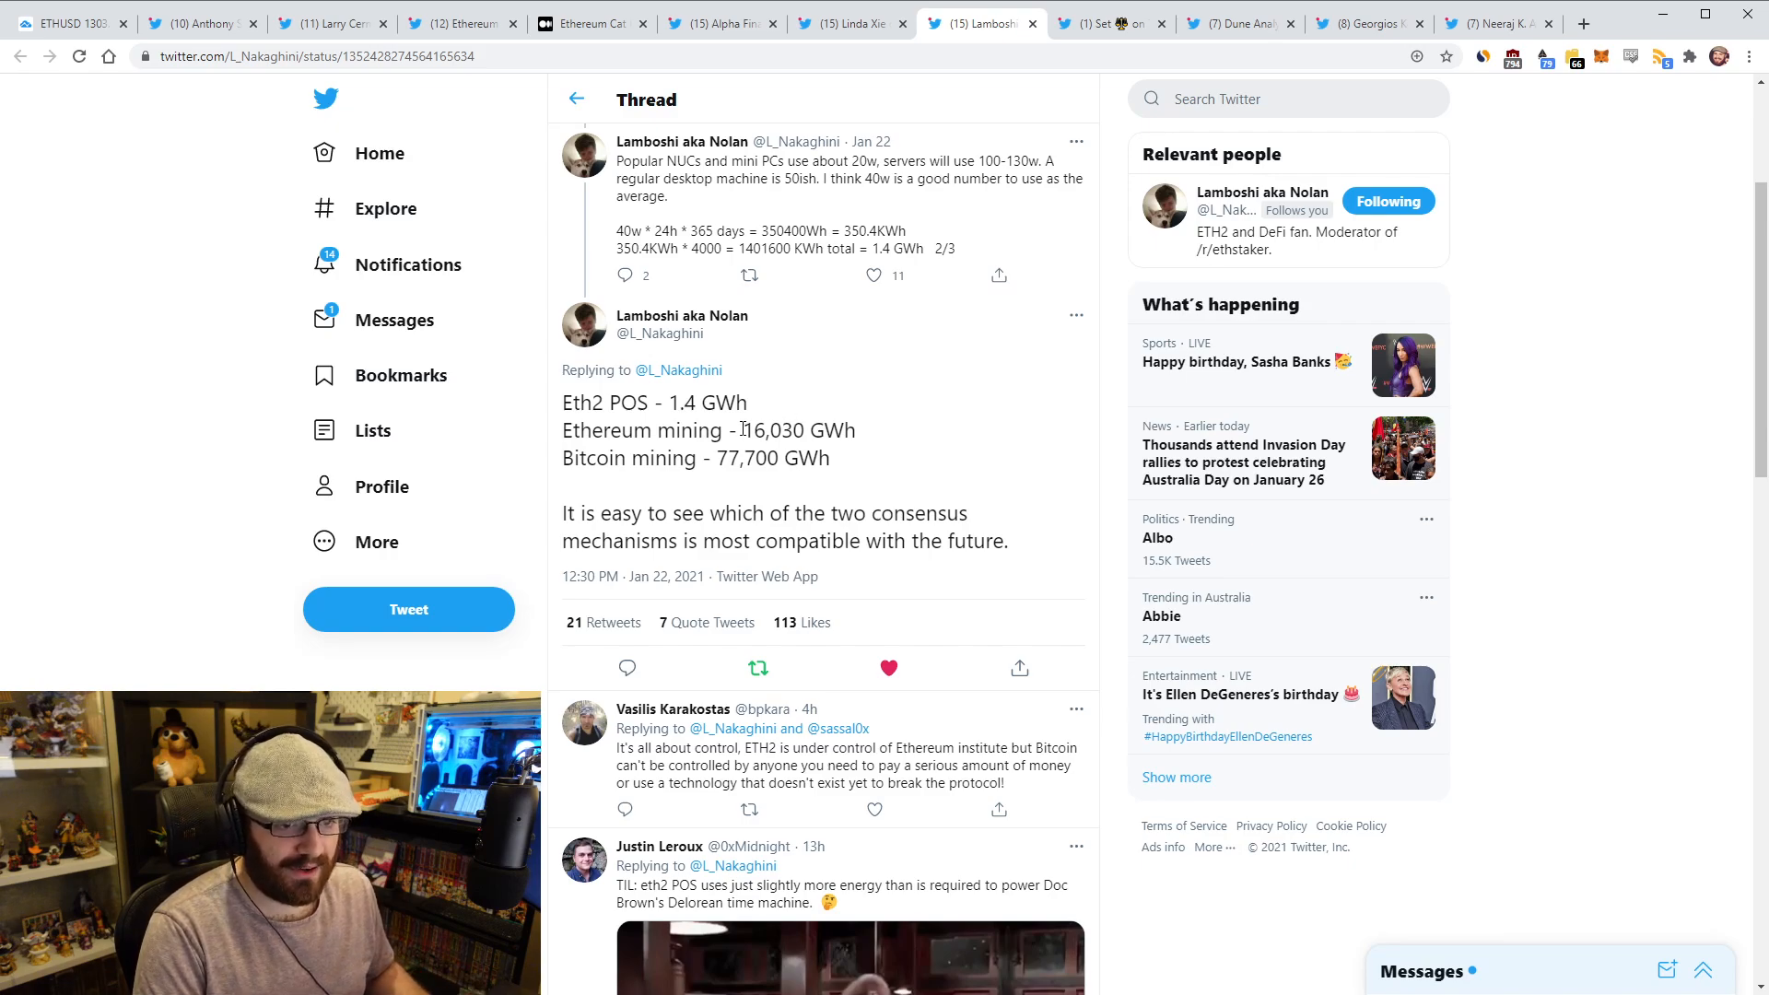
{"action": "double_click", "coordinate": [754, 431]}
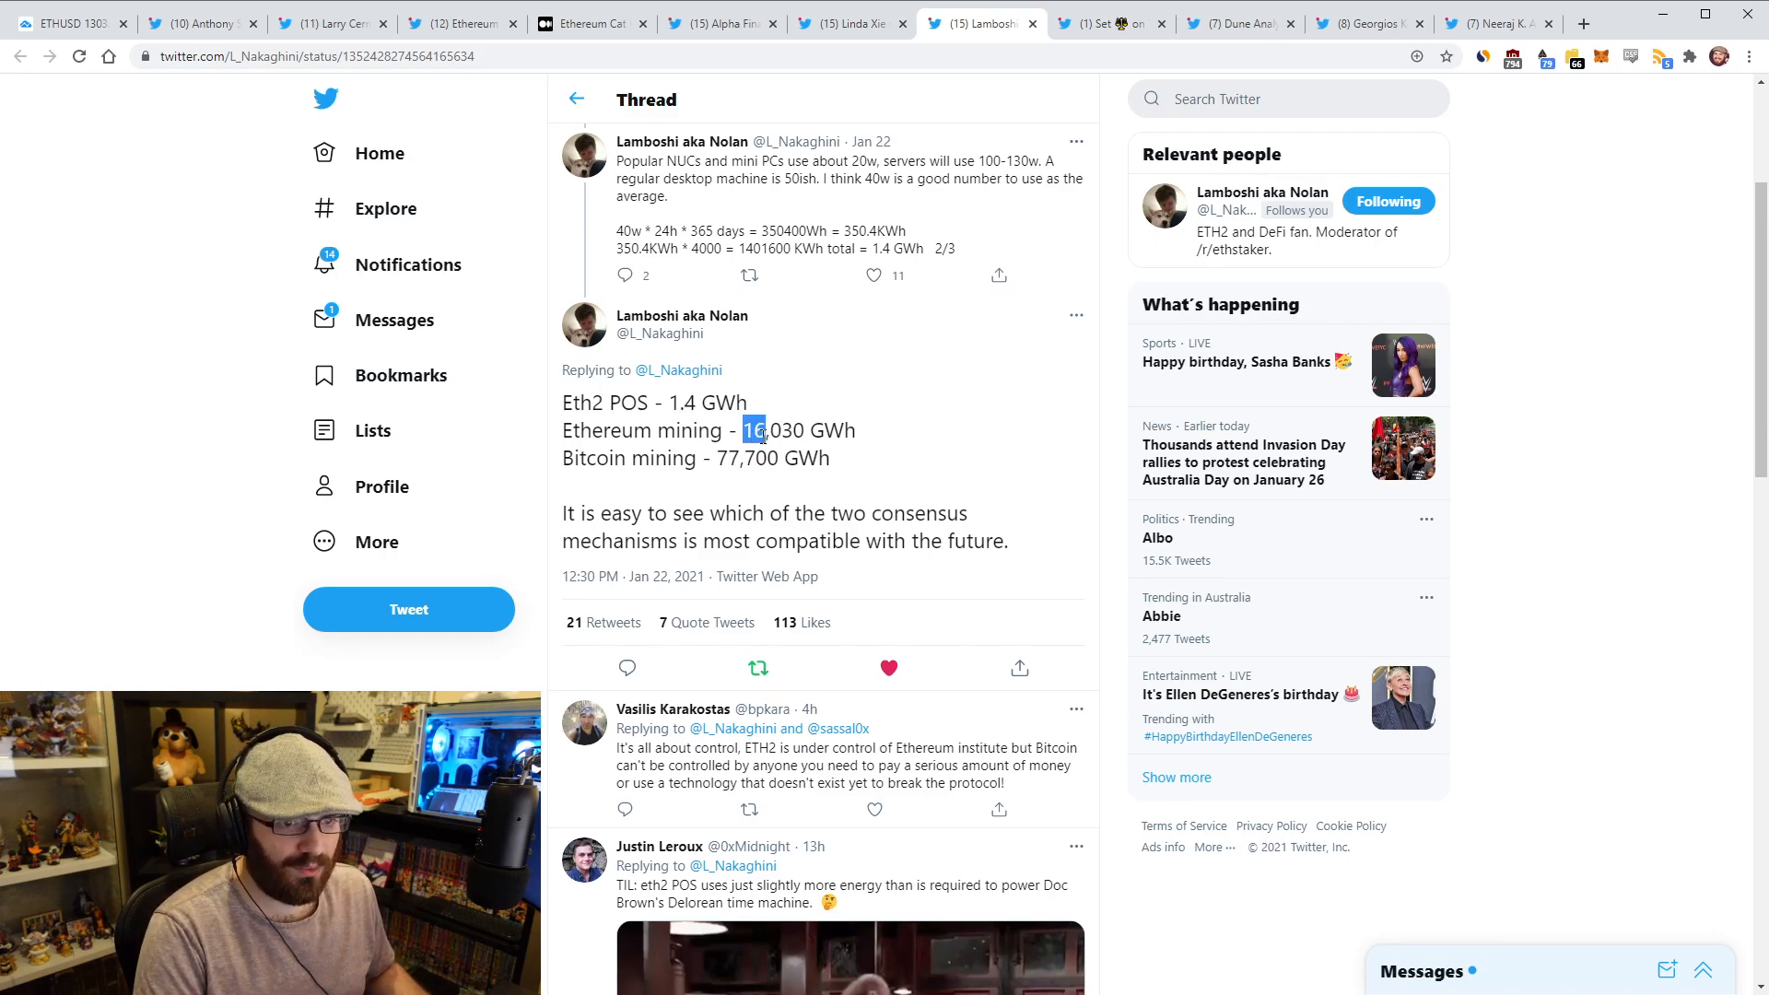
{"action": "left_click", "coordinate": [894, 387]}
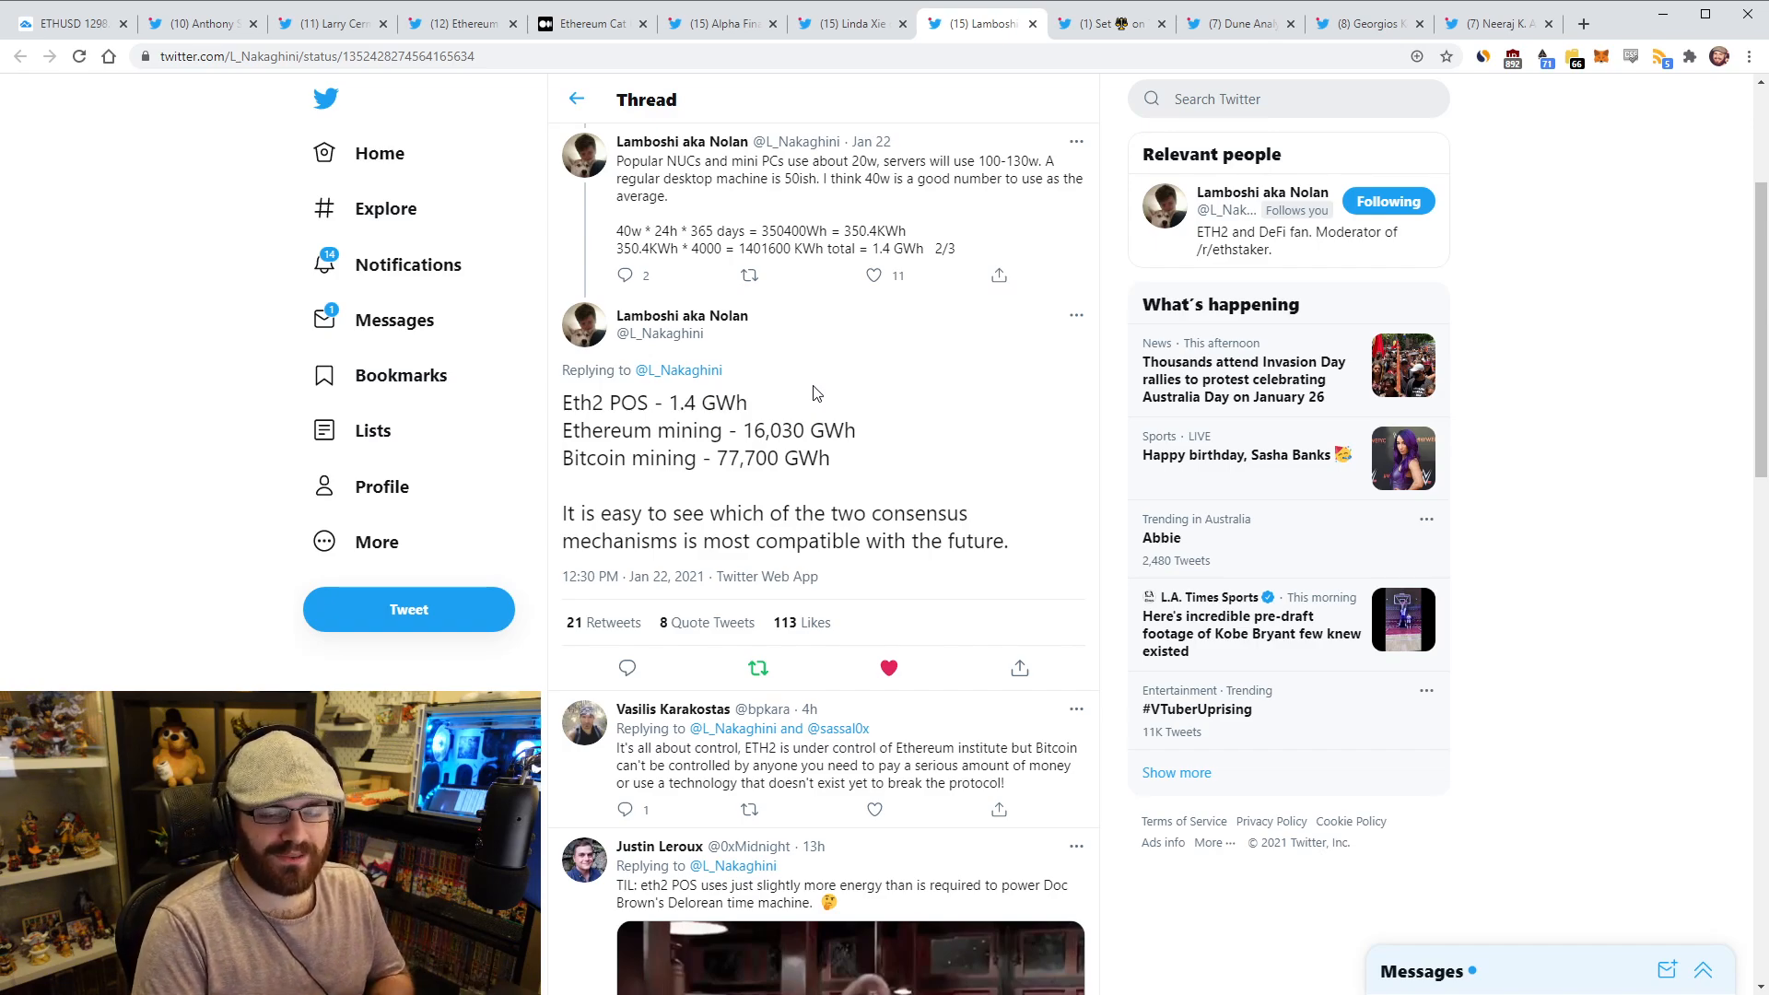
{"action": "mouse_move", "coordinate": [796, 408]}
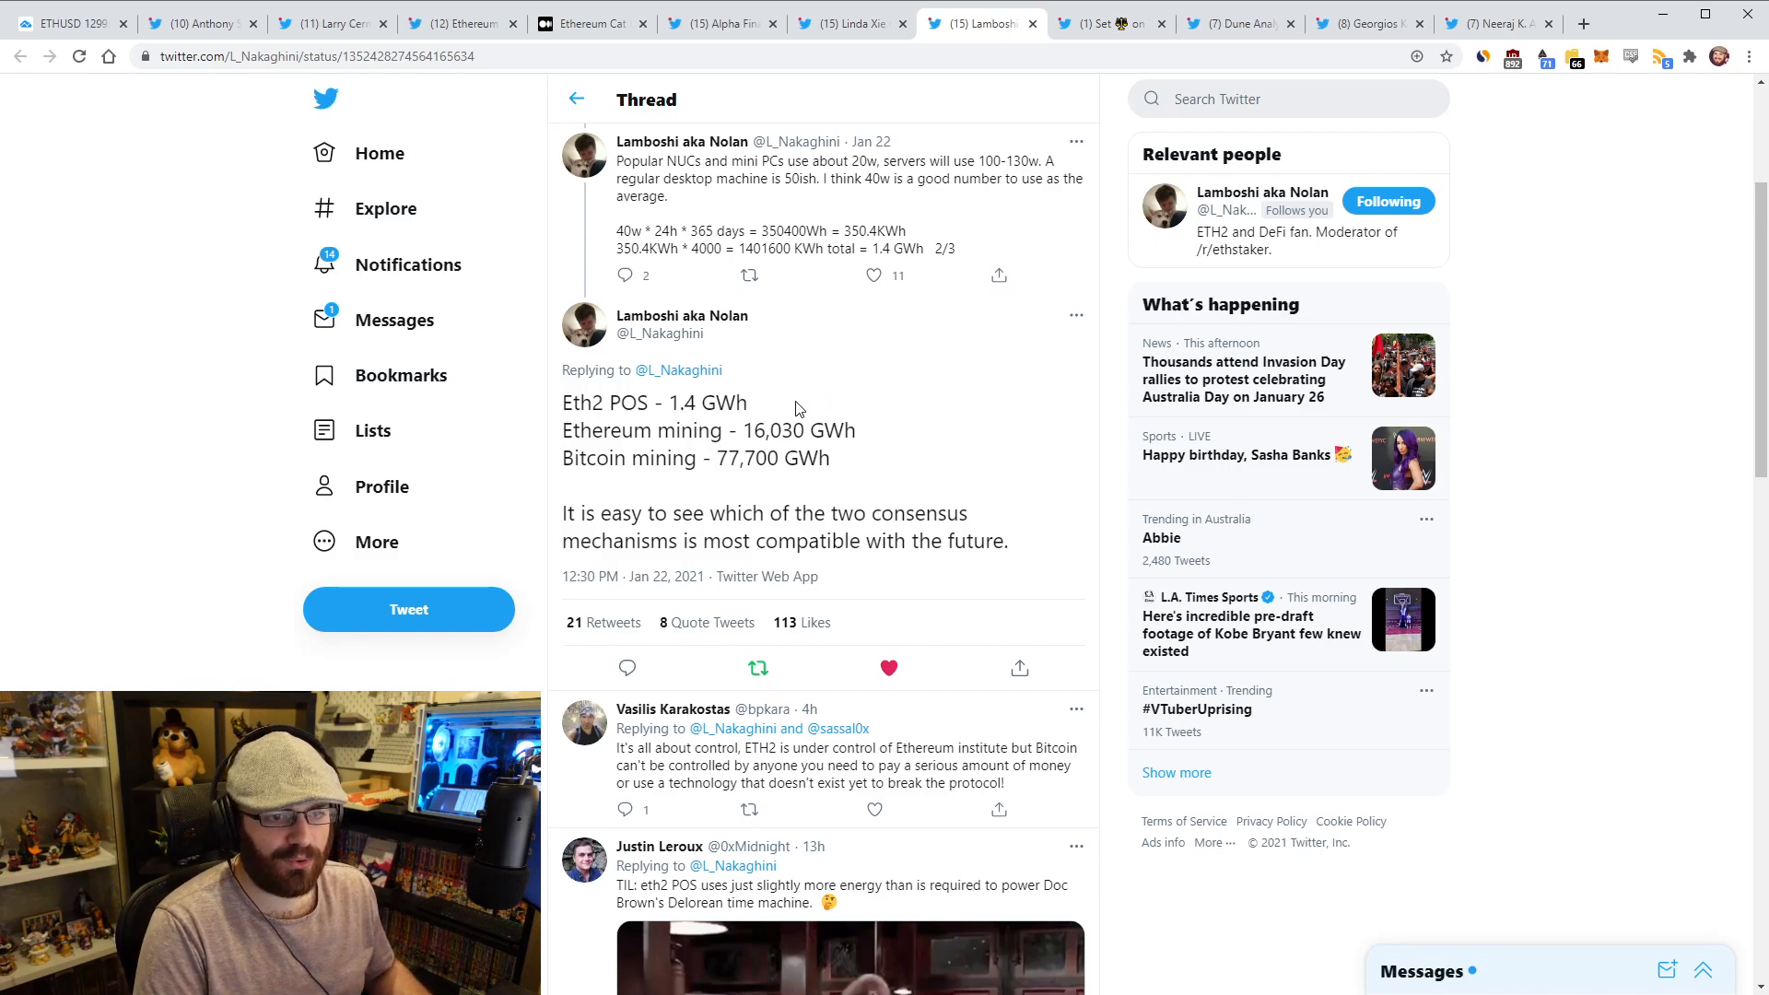
{"action": "mouse_move", "coordinate": [814, 383]}
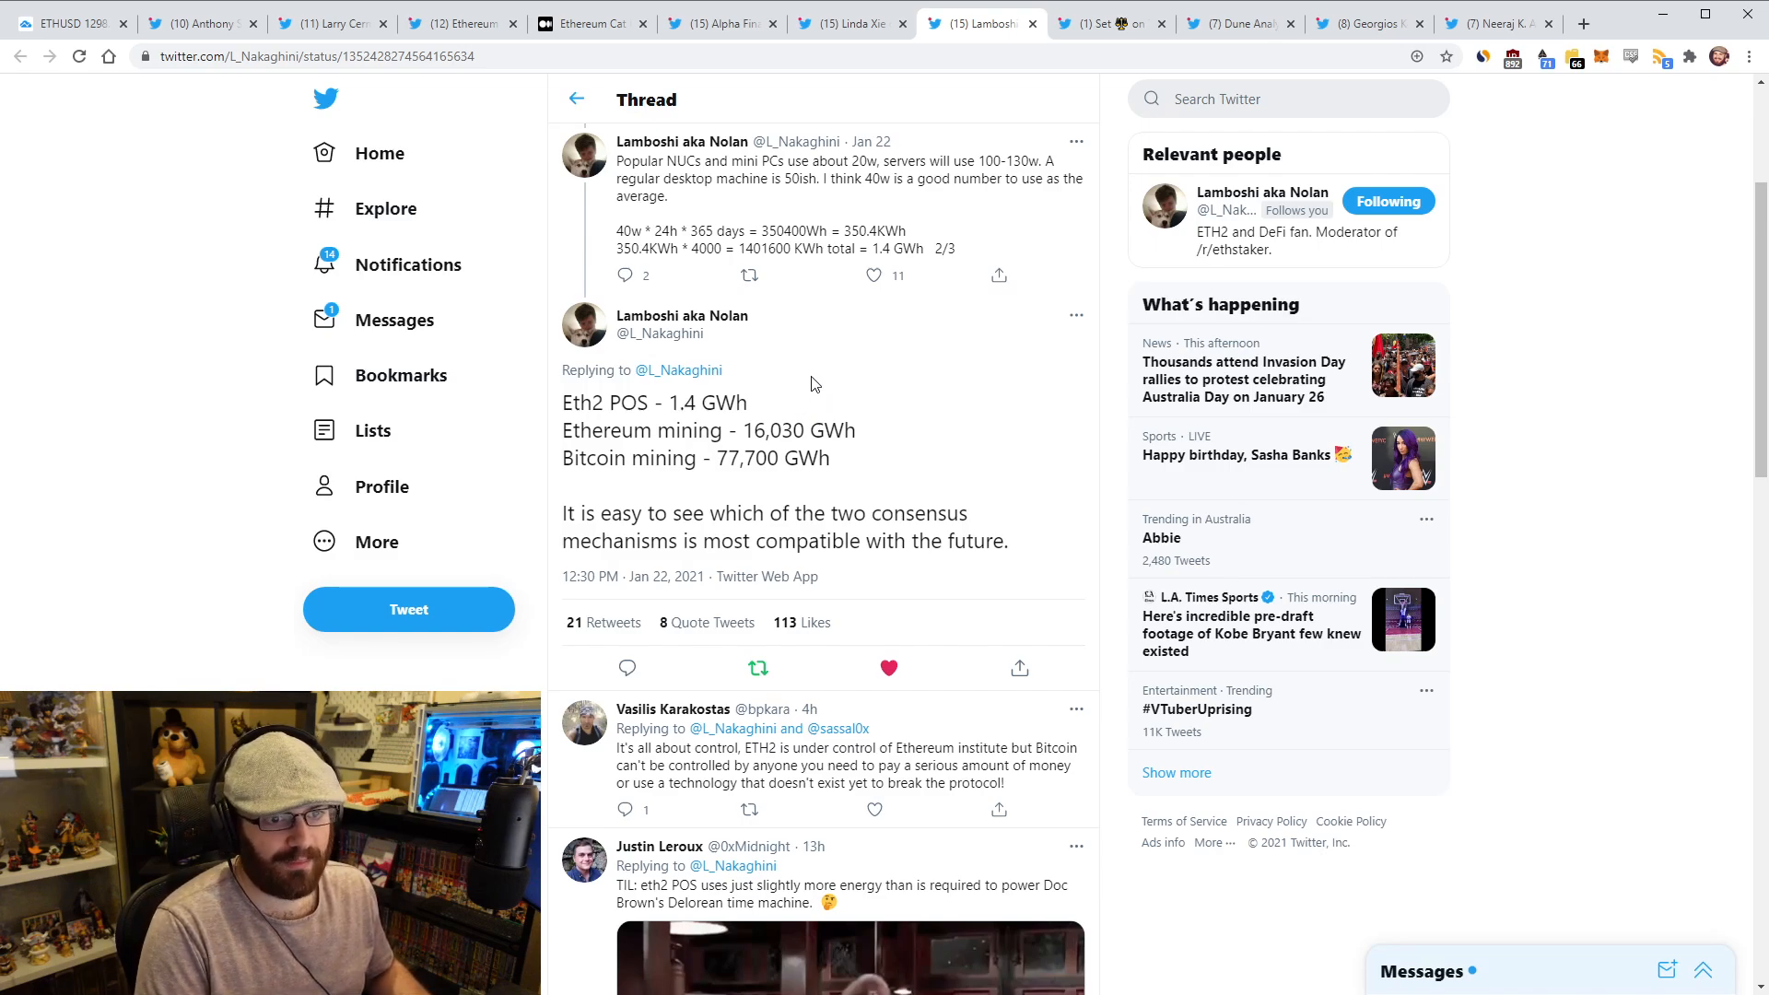
Switch to Set Protocol's Set V2 Asset Management Suite announcement thread
{"action": "left_click", "coordinate": [1109, 22]}
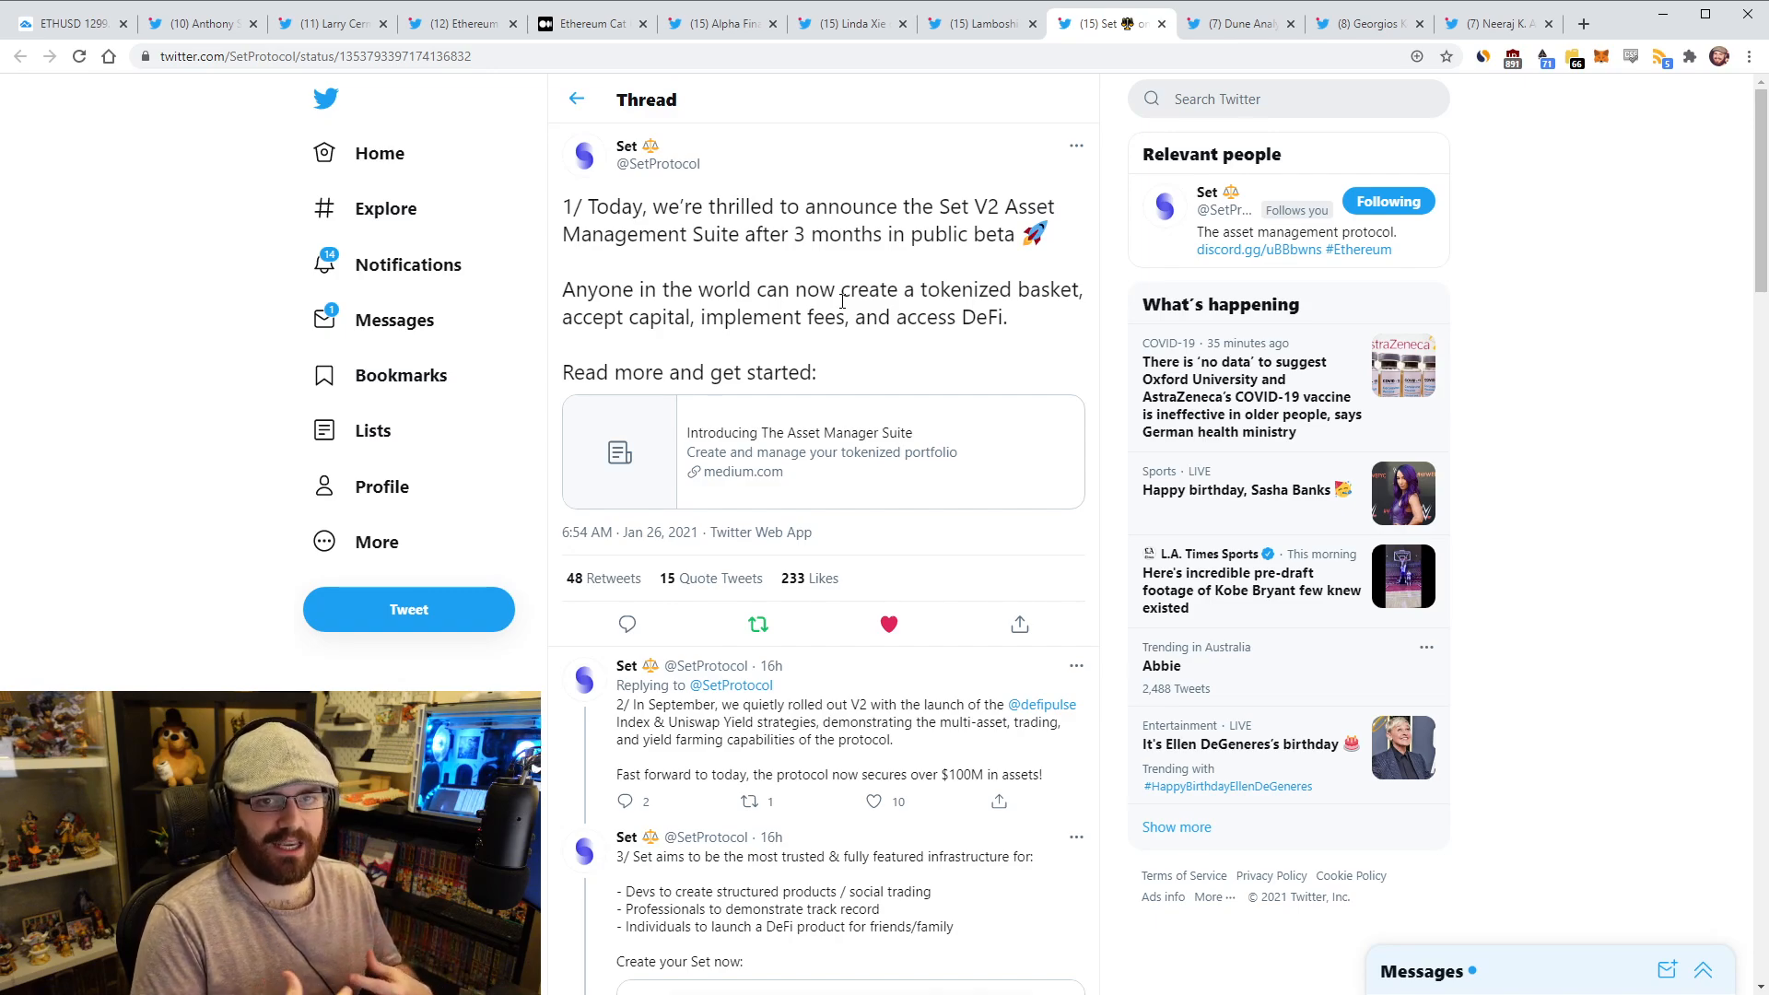
Read the Set Protocol thread down to its sixth tweet on upcoming features
{"action": "scroll", "scroll_direction": "down", "scroll_amount": 3}
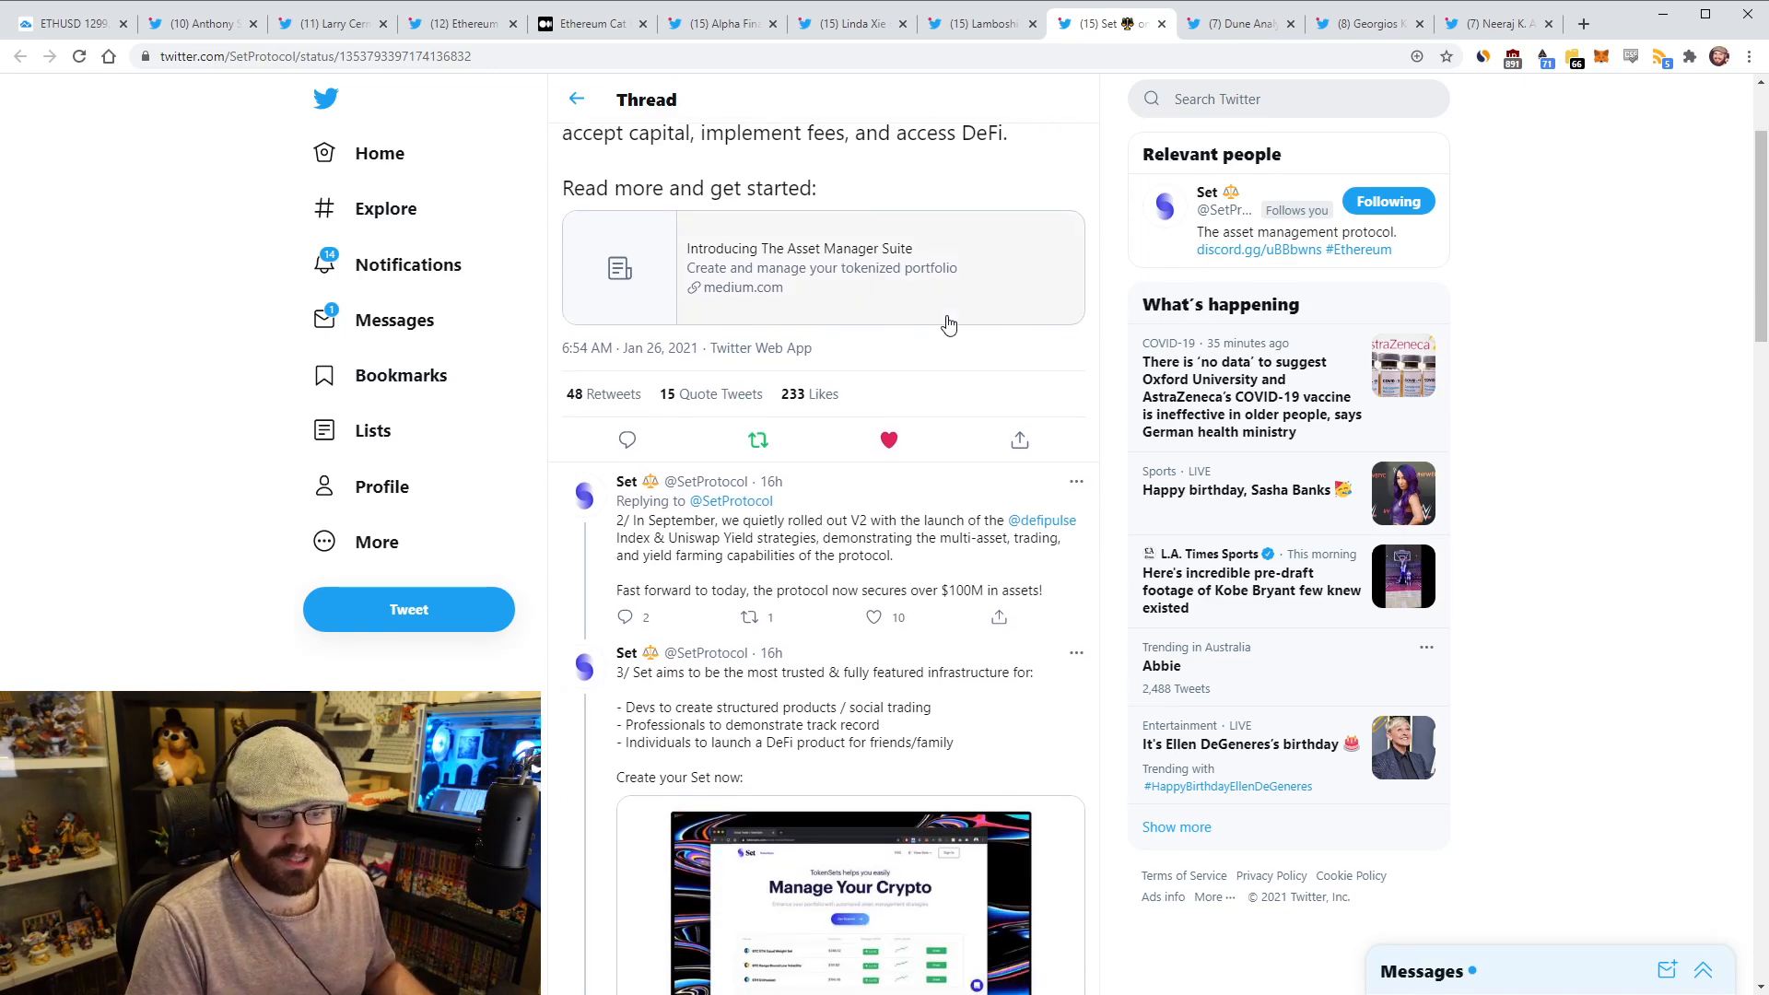
{"action": "scroll", "scroll_direction": "down", "scroll_amount": 3}
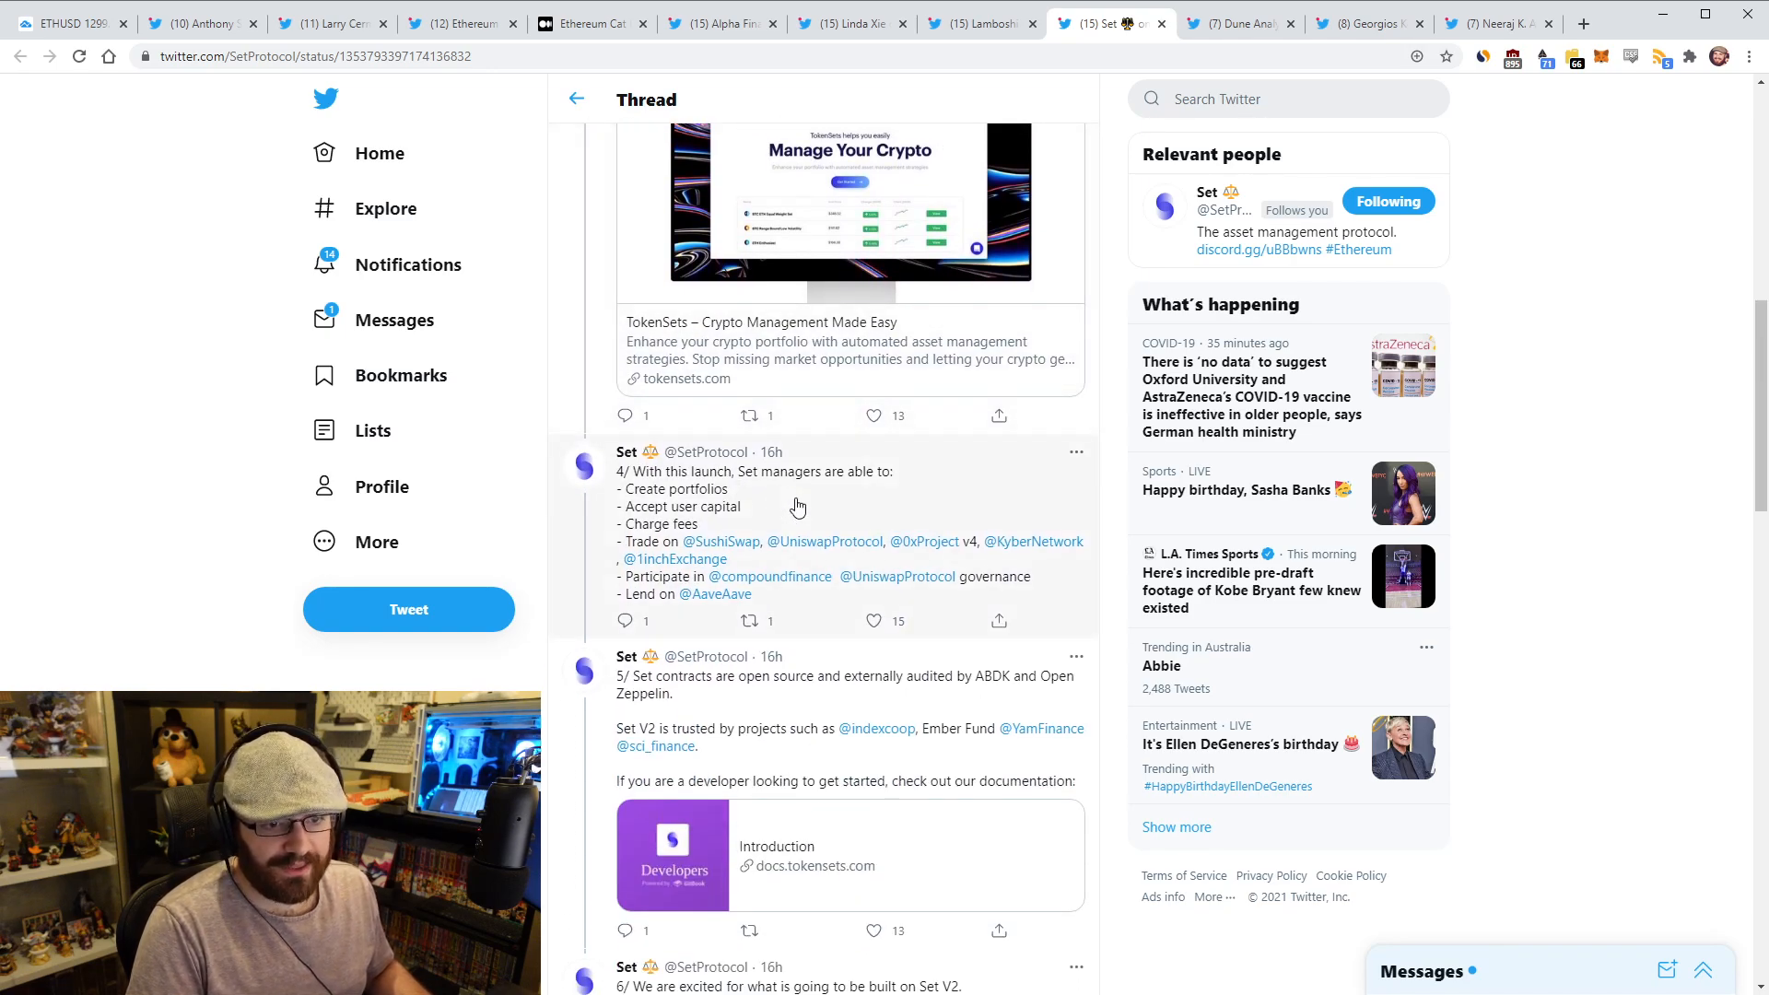
{"action": "mouse_move", "coordinate": [789, 498]}
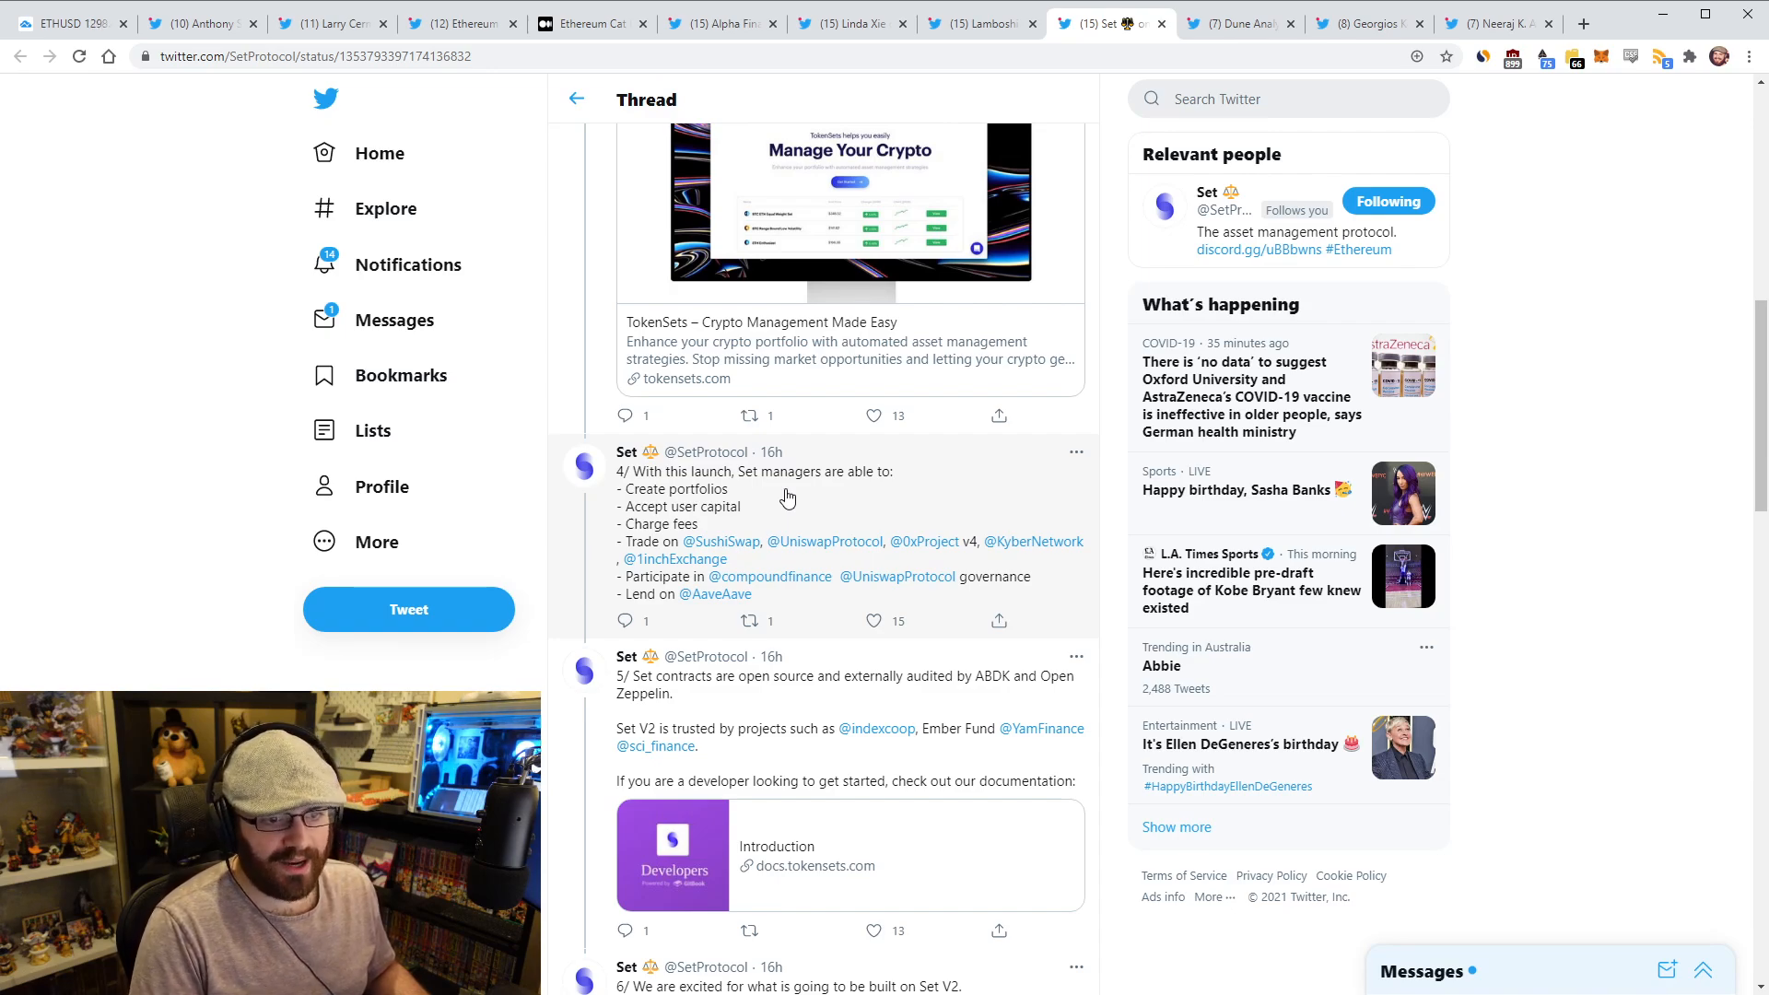
{"action": "scroll", "scroll_direction": "down", "scroll_amount": 3}
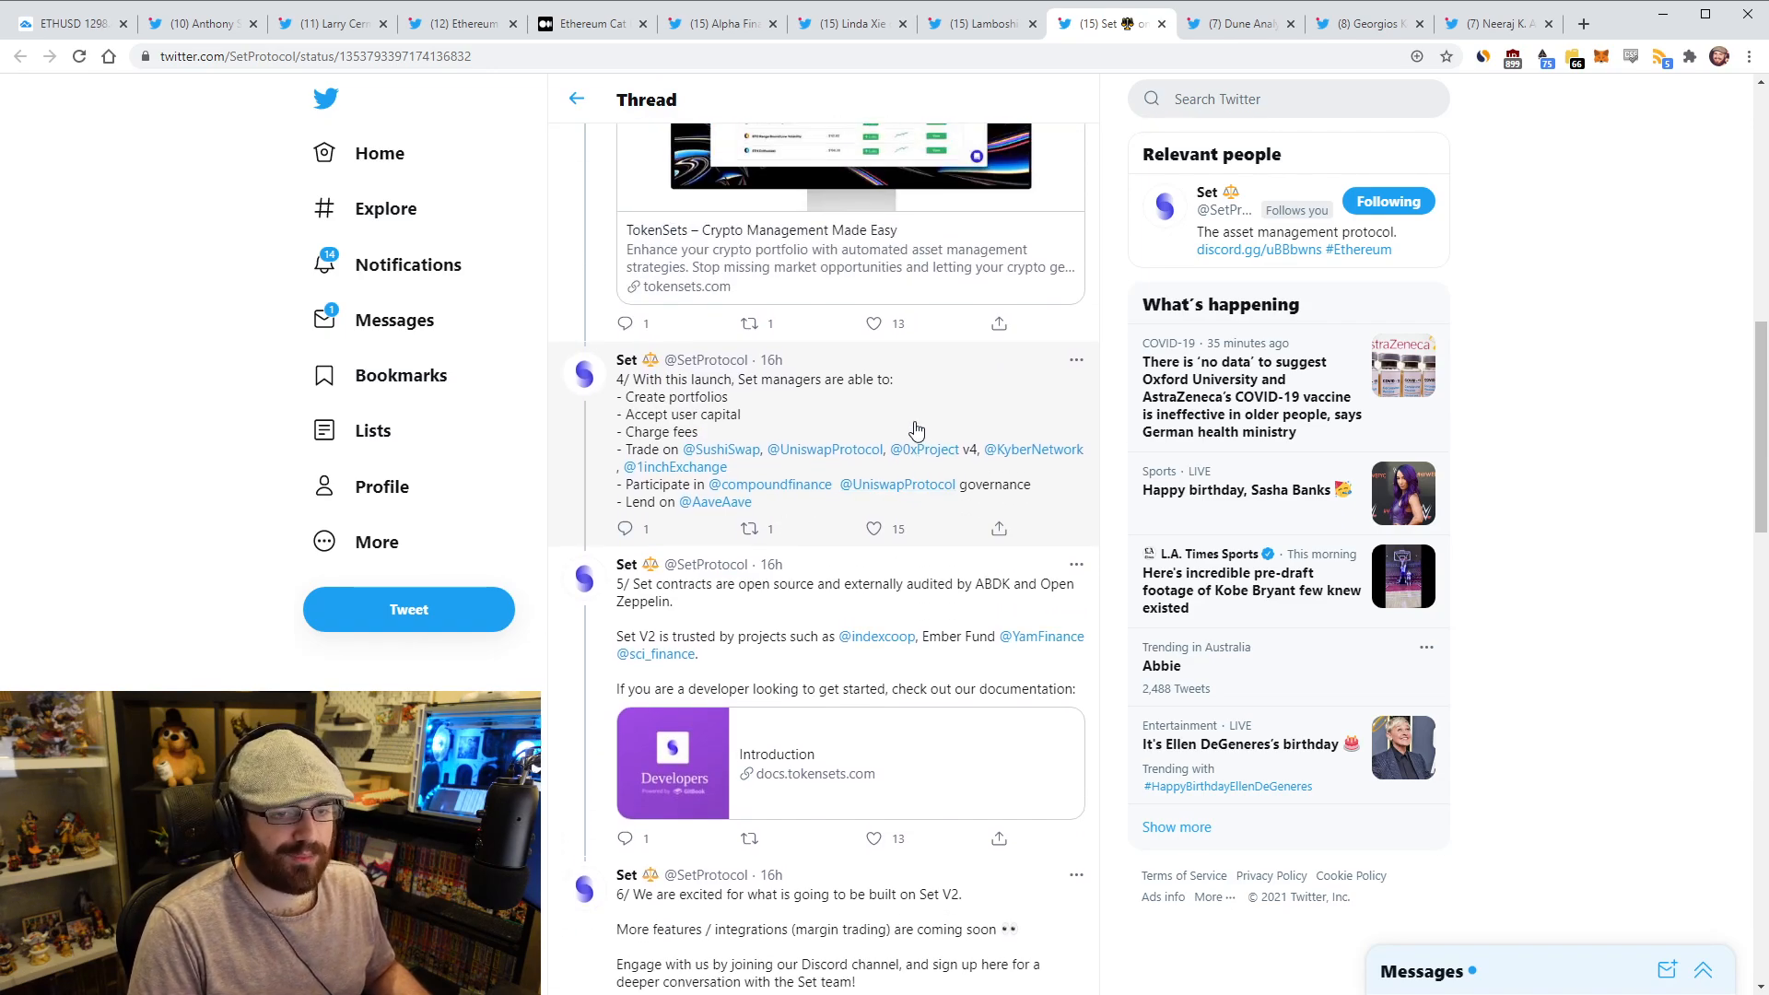
{"action": "scroll", "scroll_direction": "down", "scroll_amount": 3}
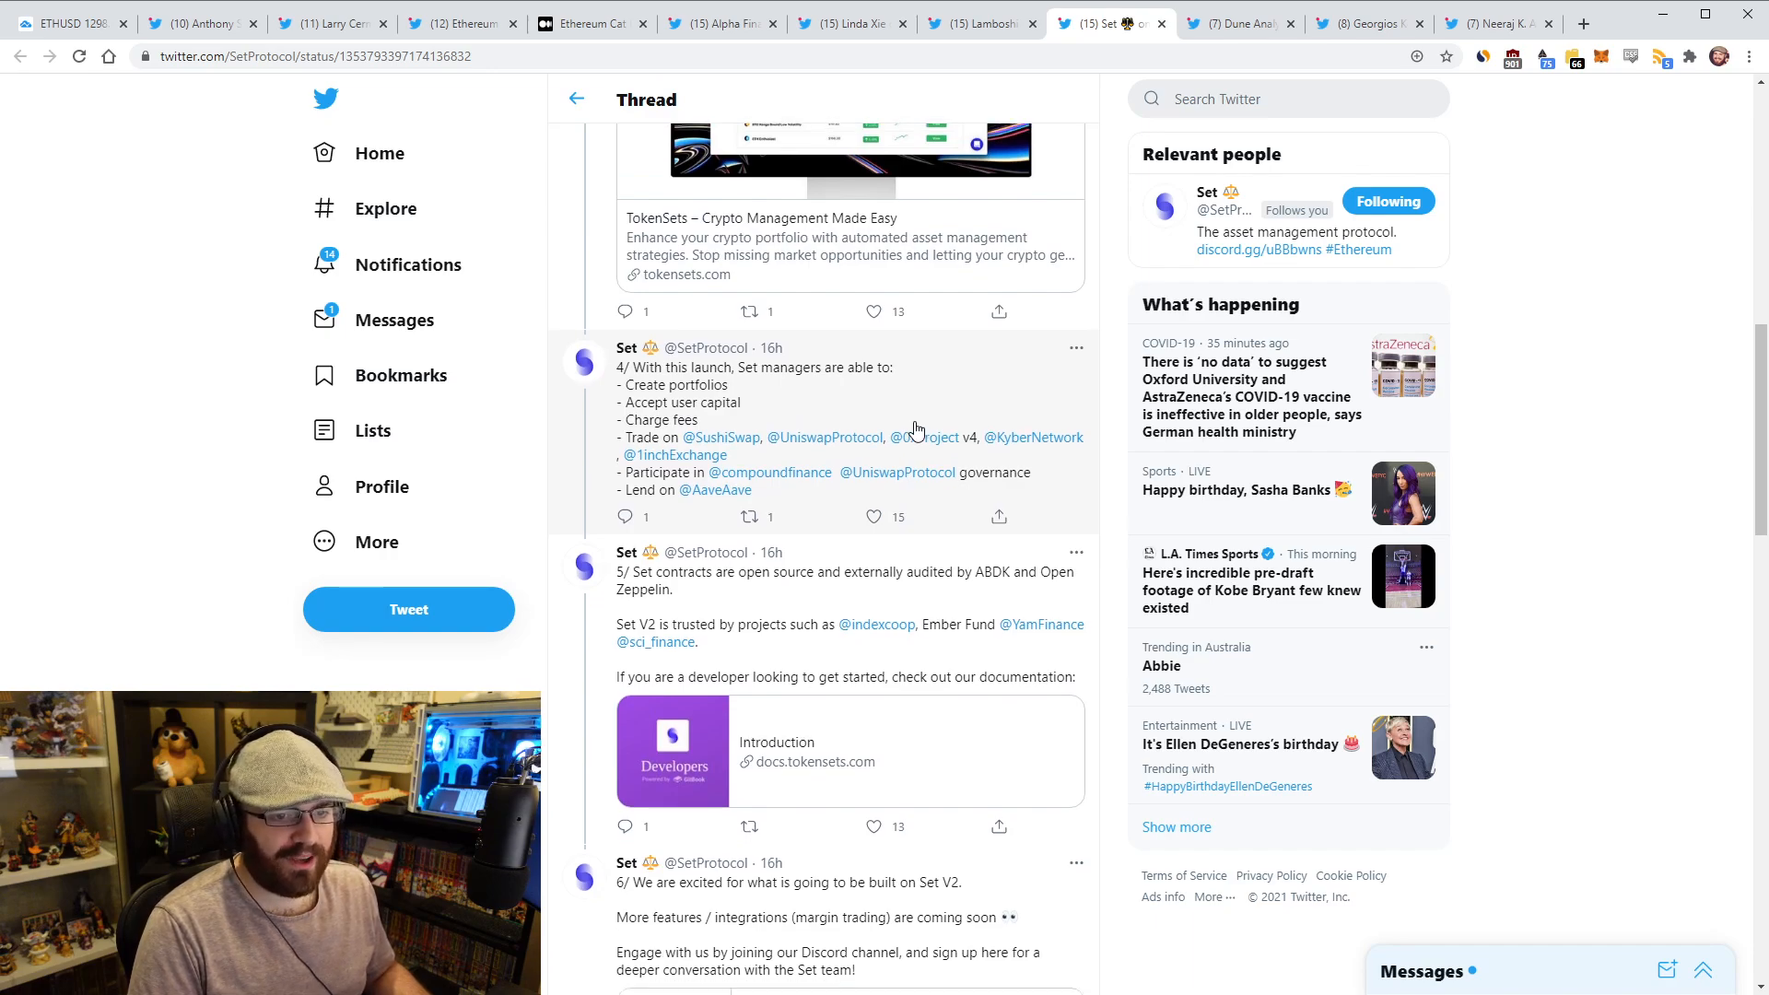
{"action": "scroll", "scroll_direction": "down", "scroll_amount": 3}
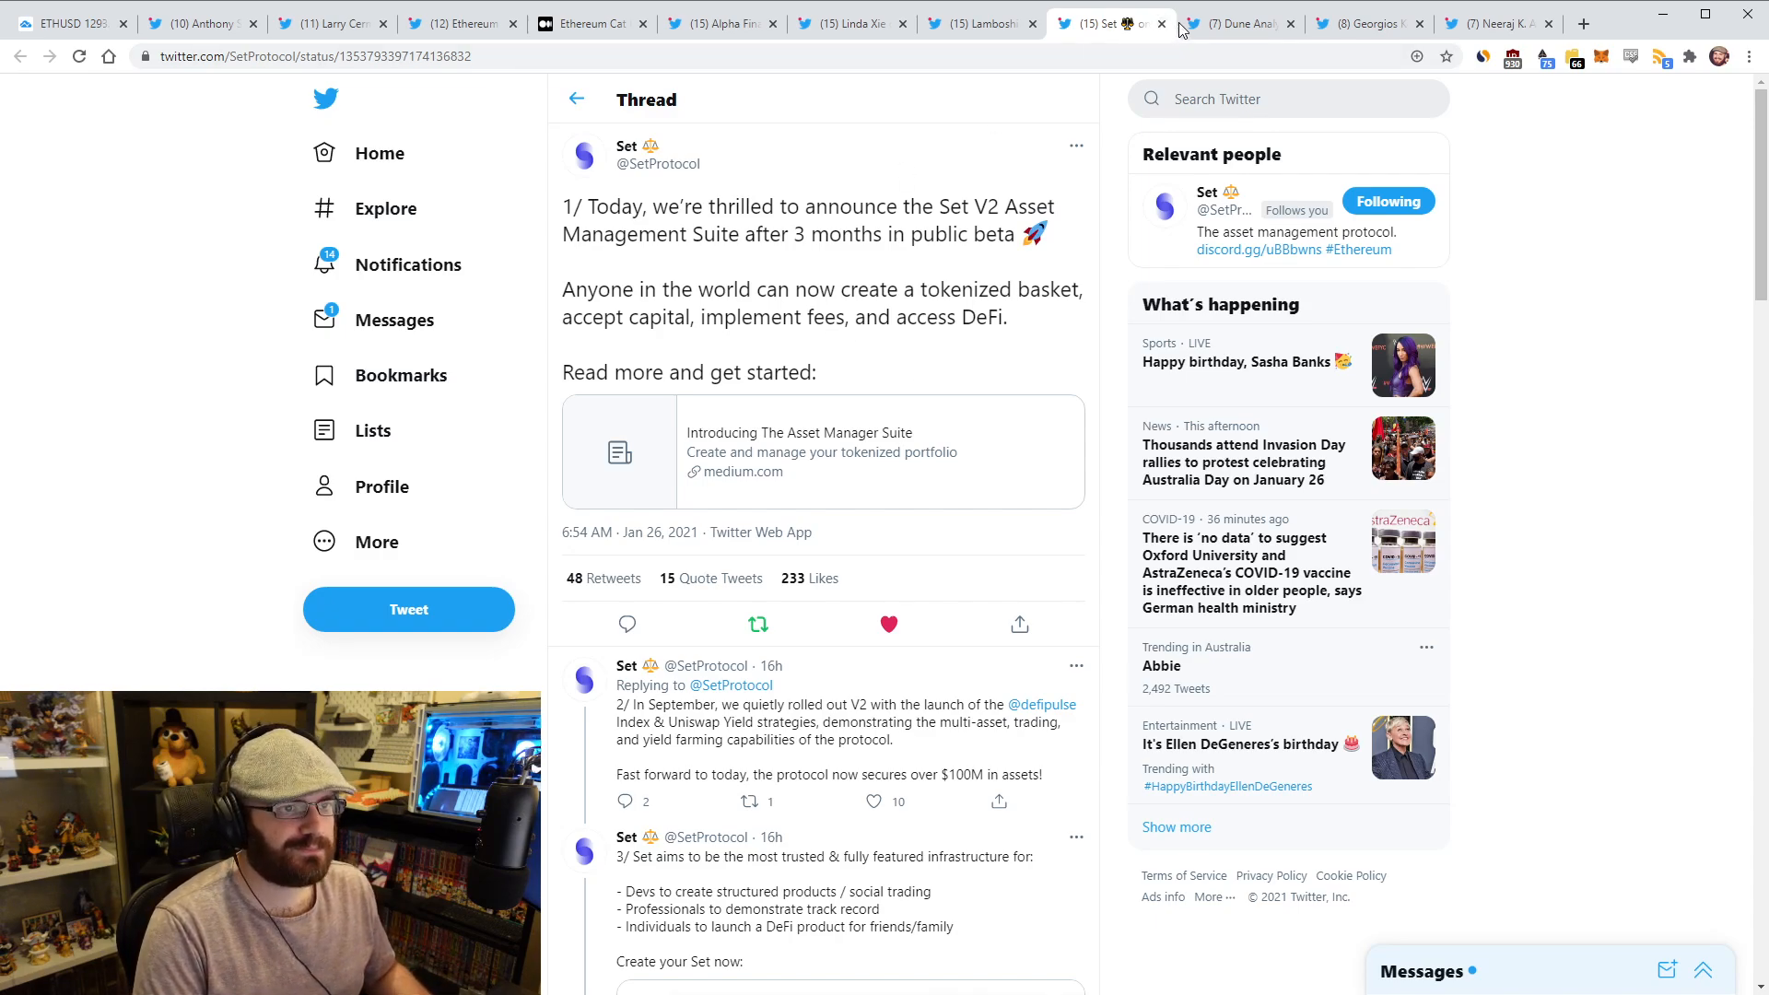
Open Dune Analytics' tweet on 1.5 billion DAI outstanding with $4.5 billion collateral
{"action": "left_click", "coordinate": [1239, 23]}
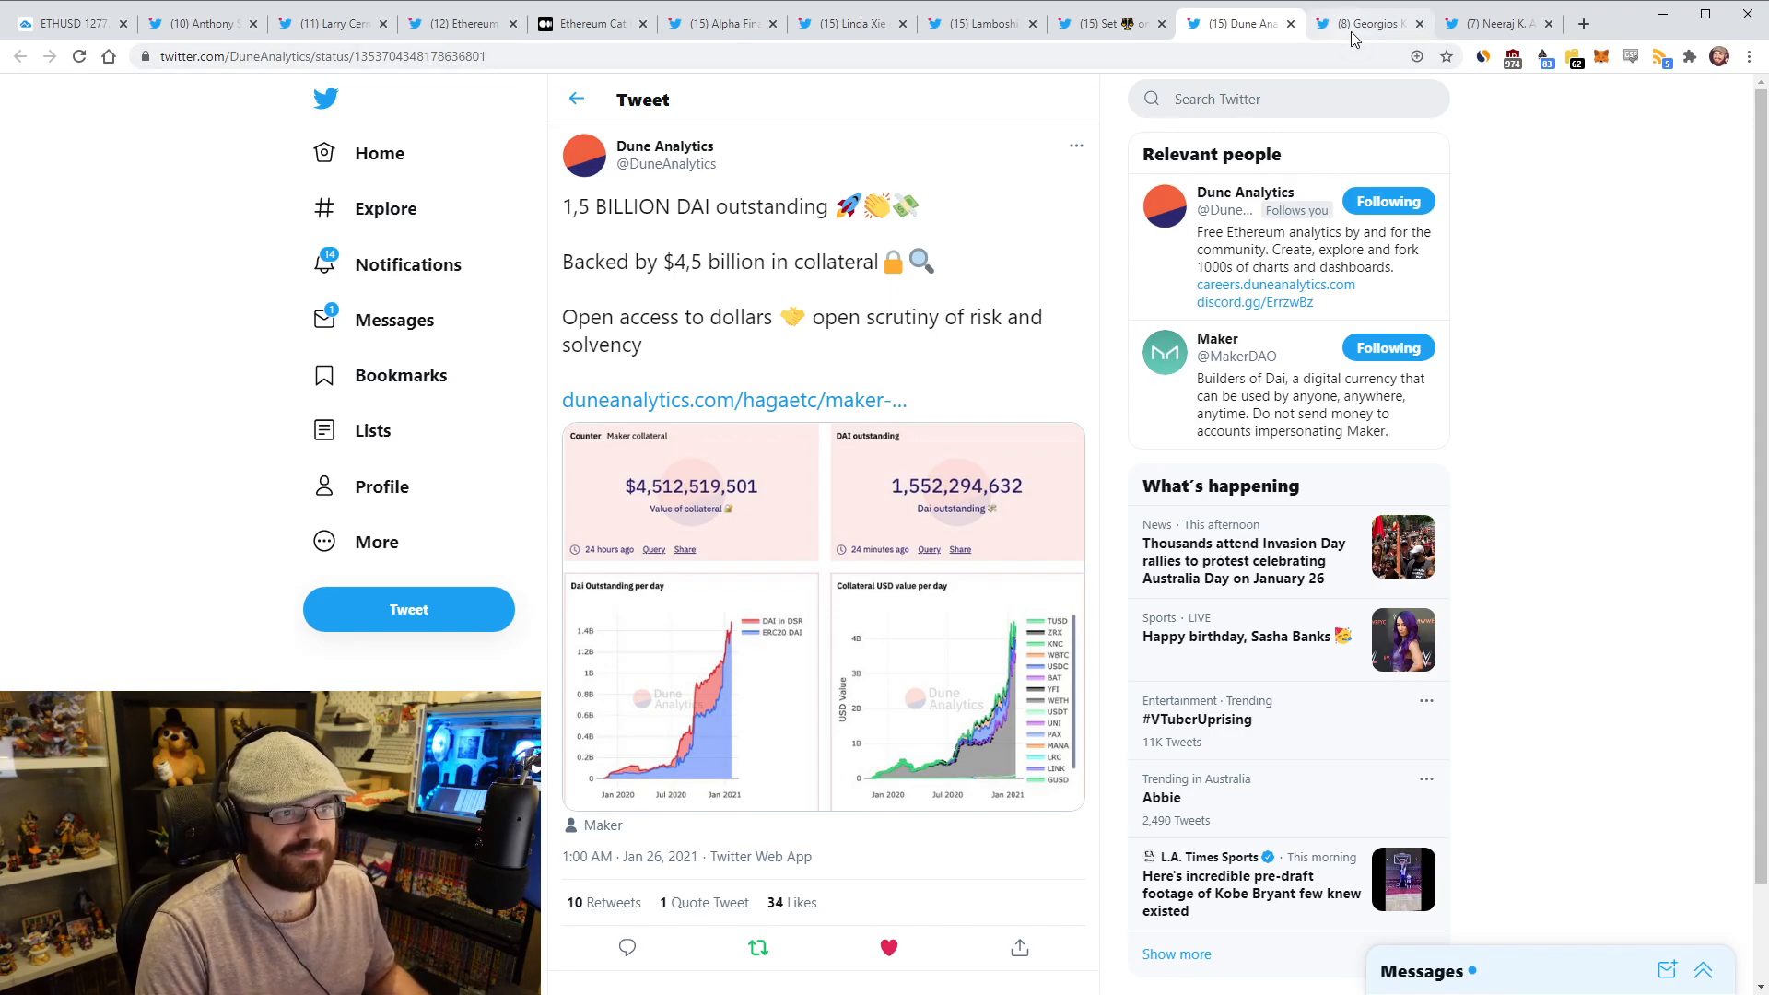
Review Georgios Konstantopoulos's tweet about the EIP1559 BASEFEE opcode
{"action": "left_click", "coordinate": [1365, 22]}
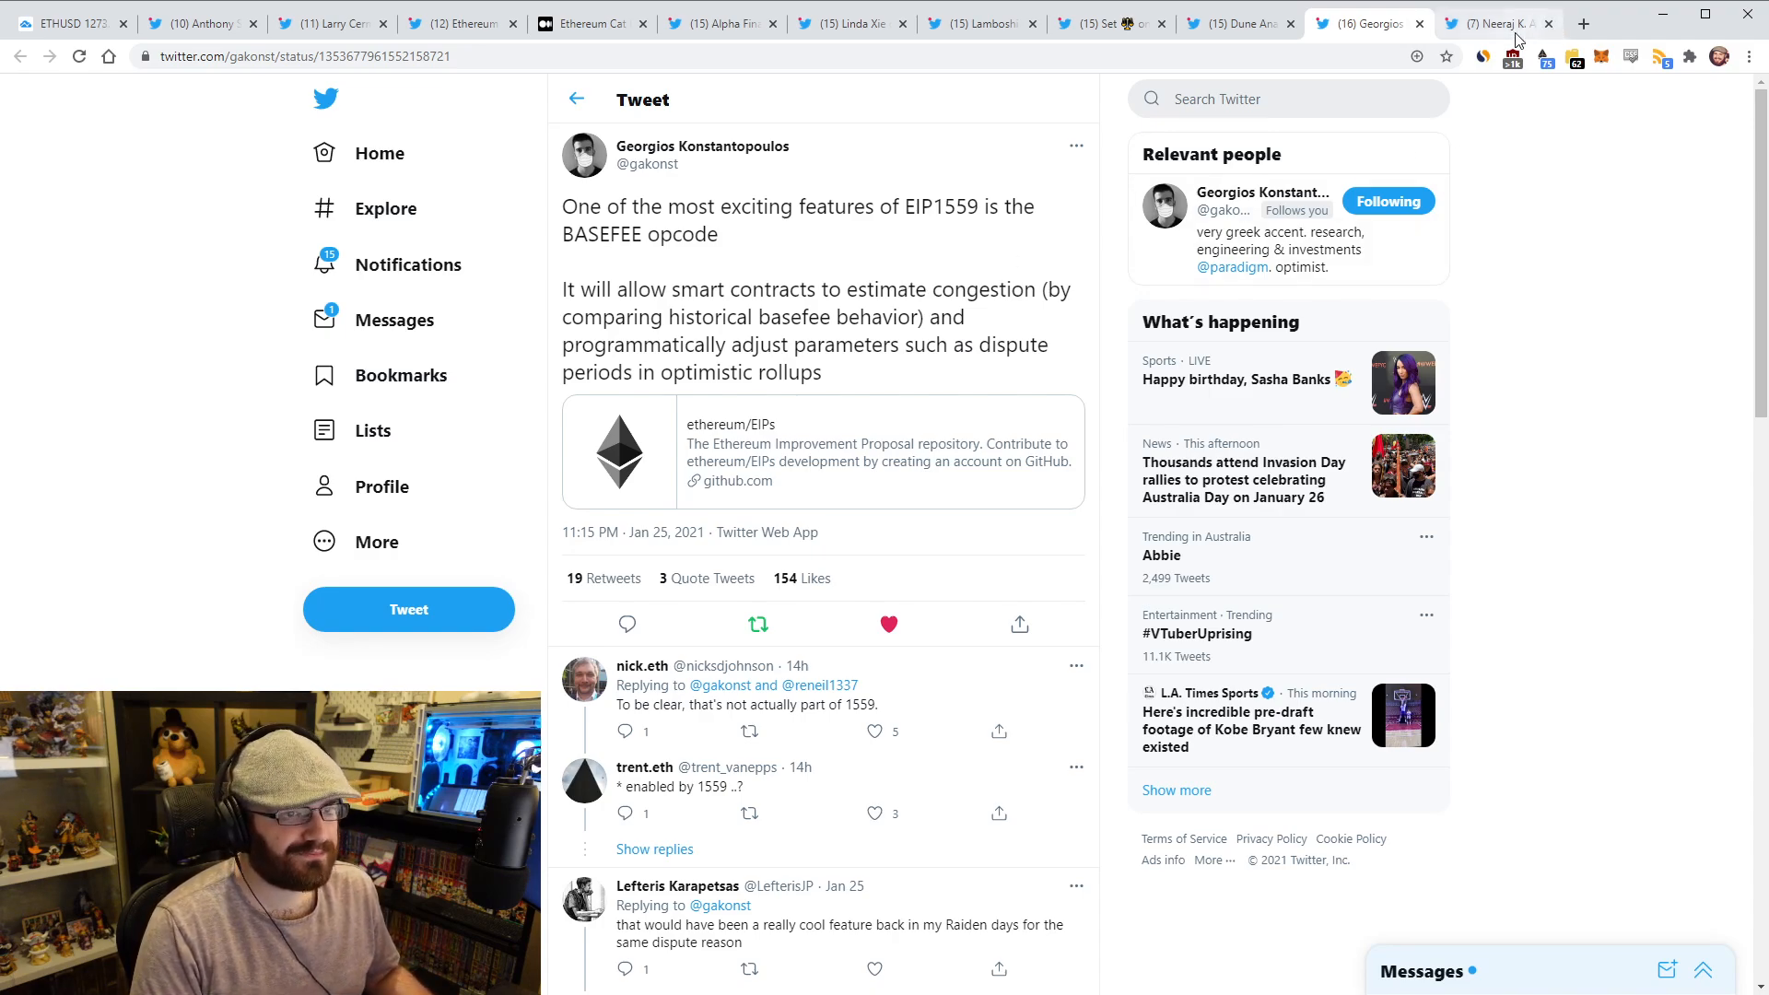
Show Neeraj K. Agrawal's thread insisting Ethereum is not a scam
{"action": "left_click", "coordinate": [1497, 22]}
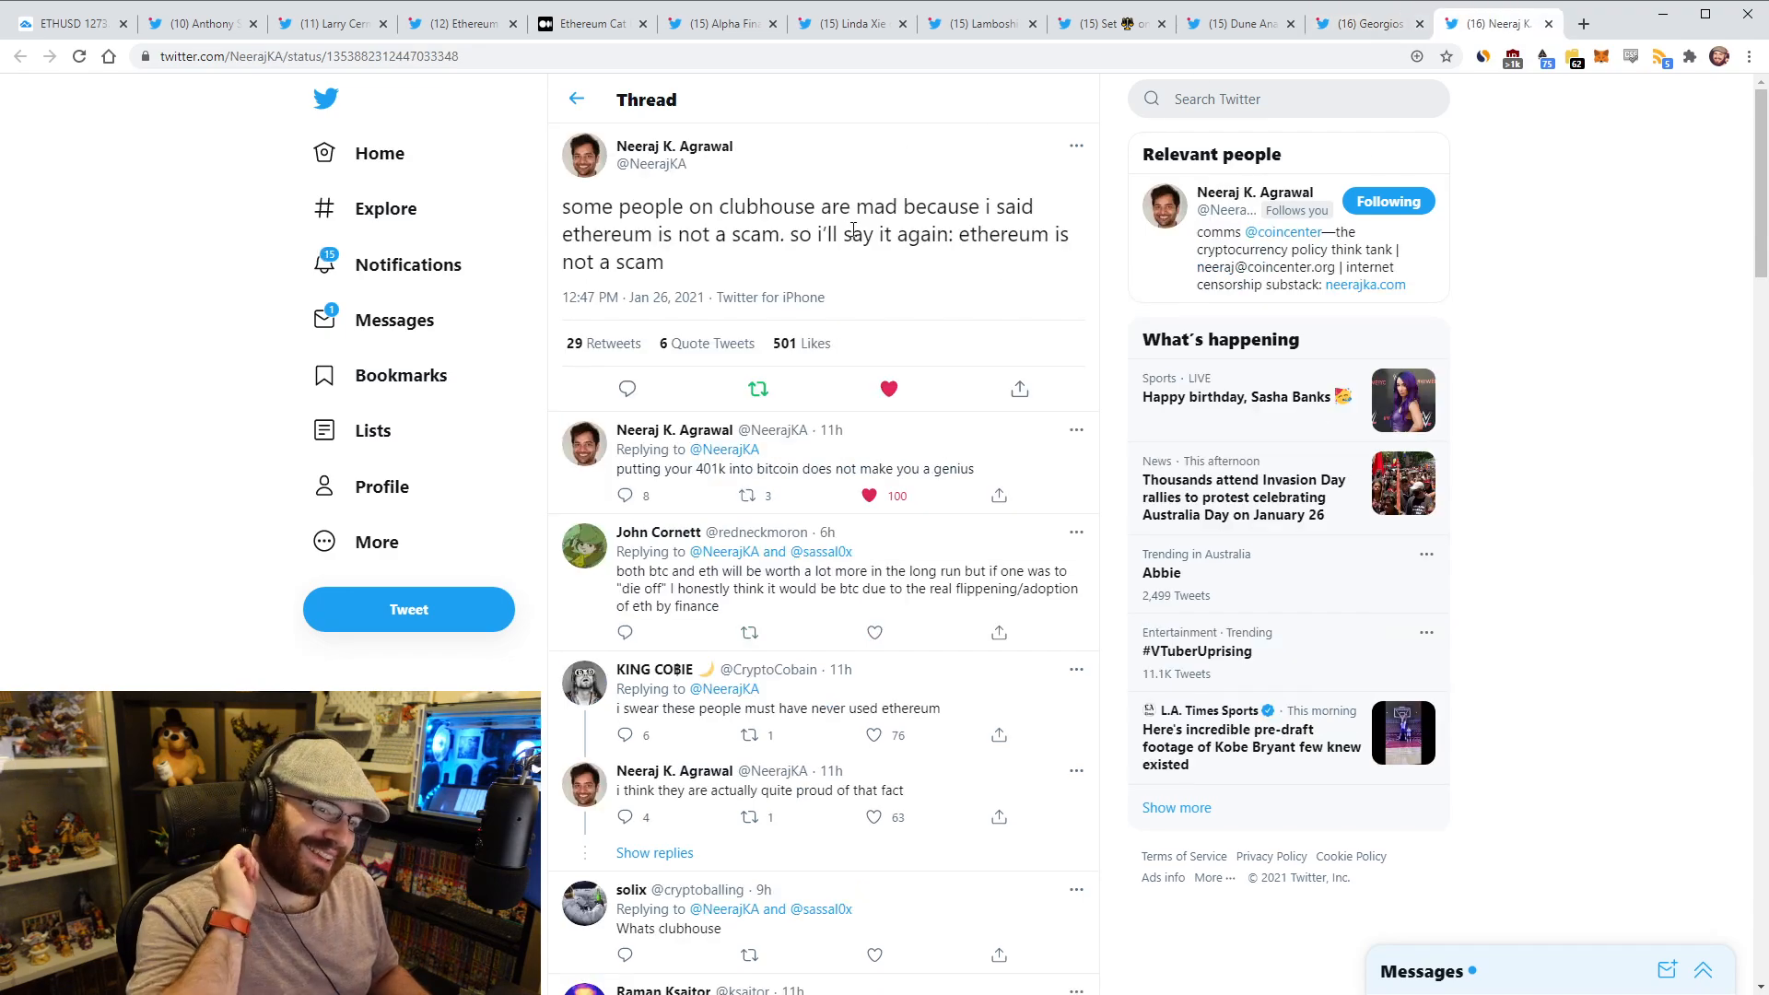